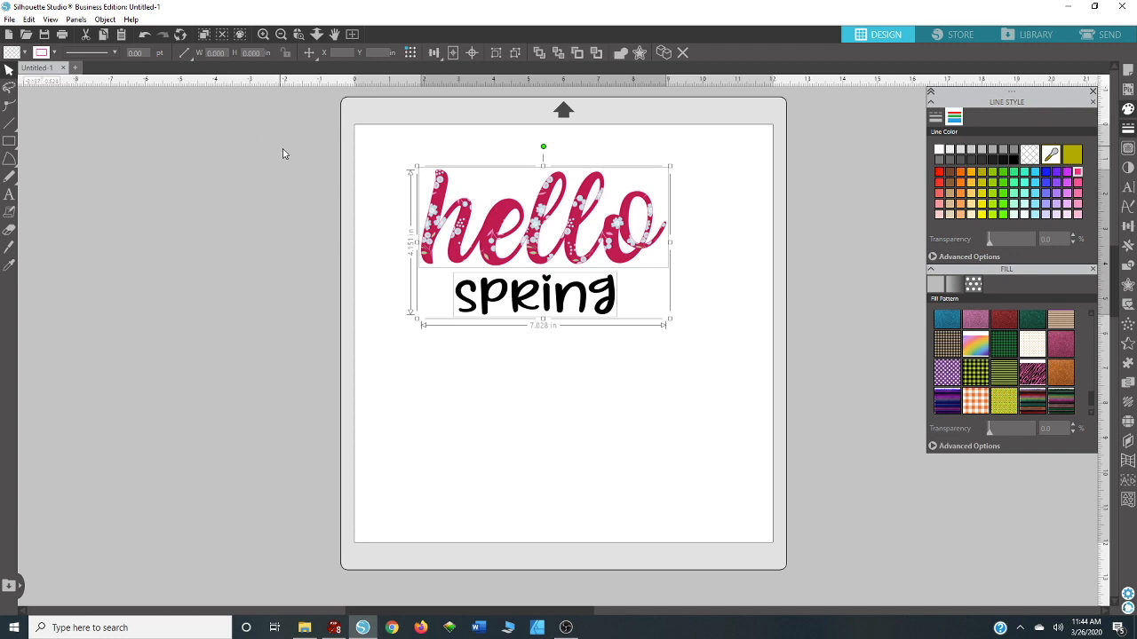
mouse_move(660, 286)
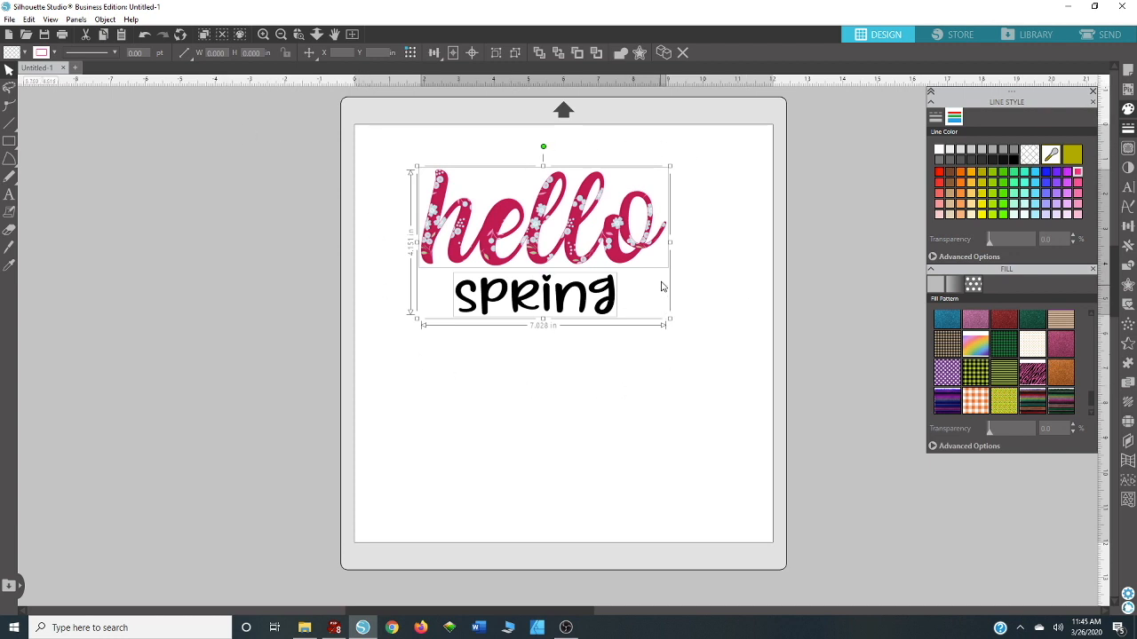
mouse_move(671, 273)
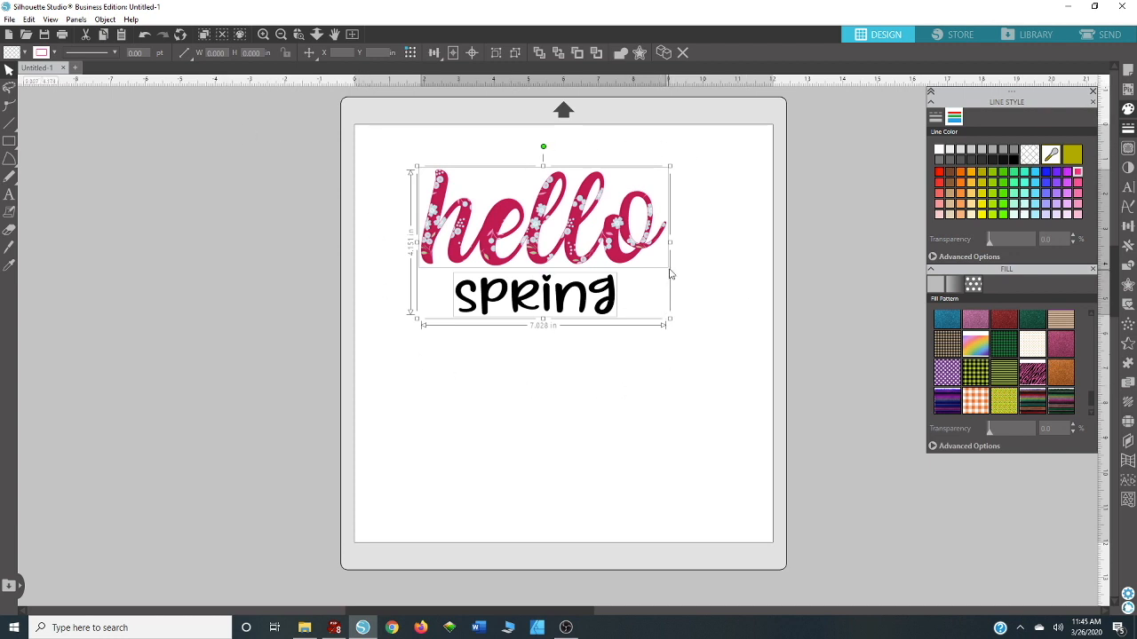
mouse_move(710, 220)
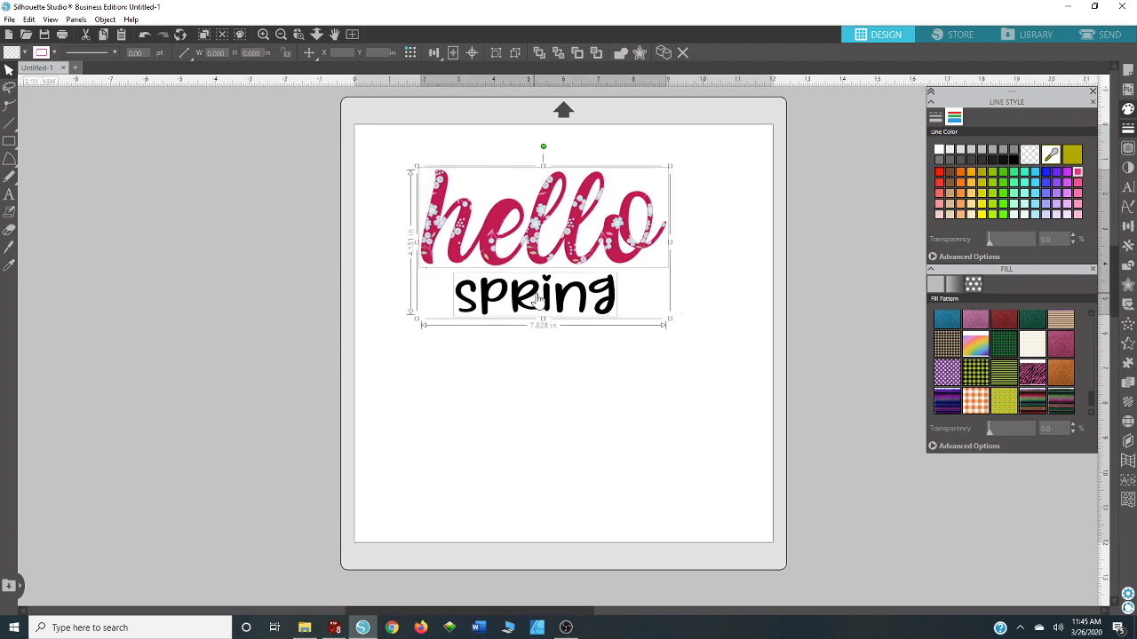
Step: Drag the grouped hello/spring sample design off the mat onto the gray pasteboard
drag(543, 245, 424, 252)
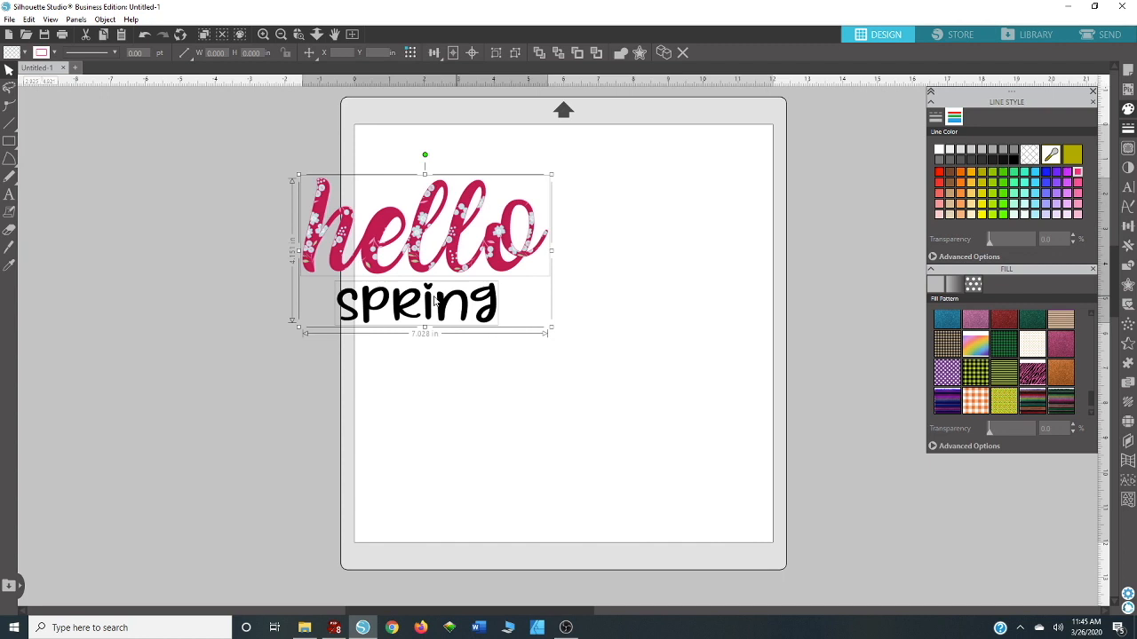
drag(424, 249, 177, 216)
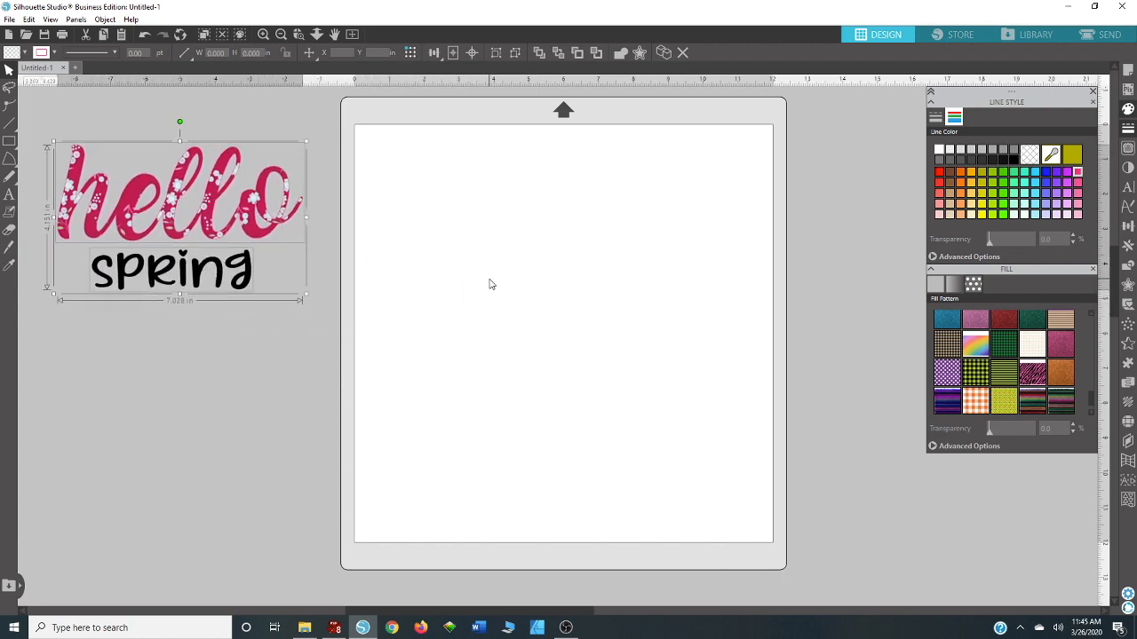
mouse_move(810, 167)
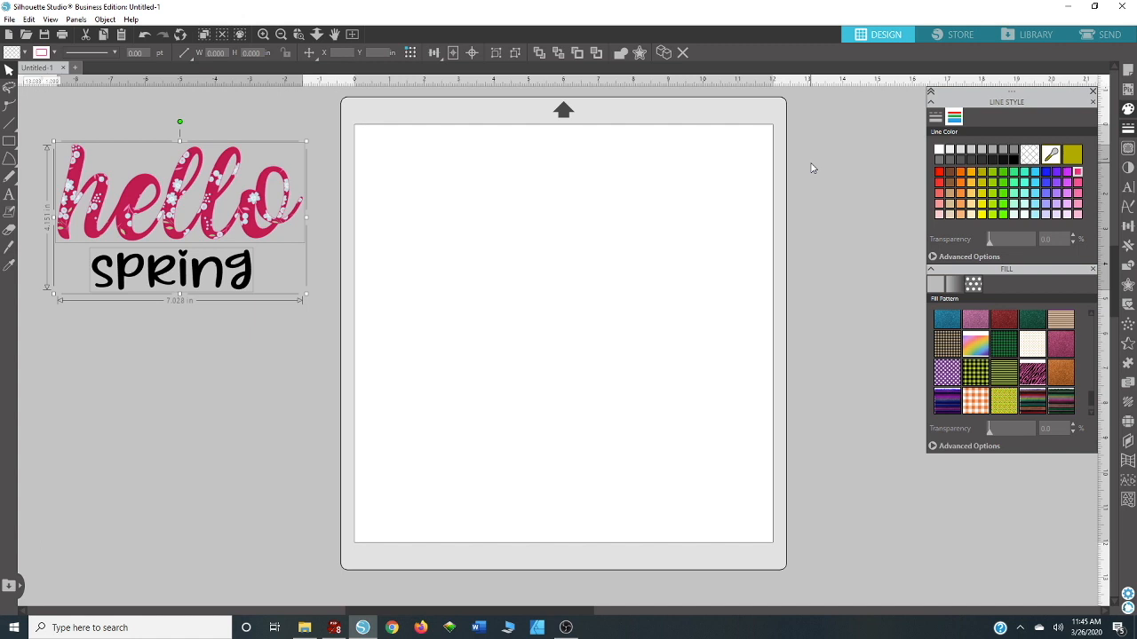
mouse_move(945, 99)
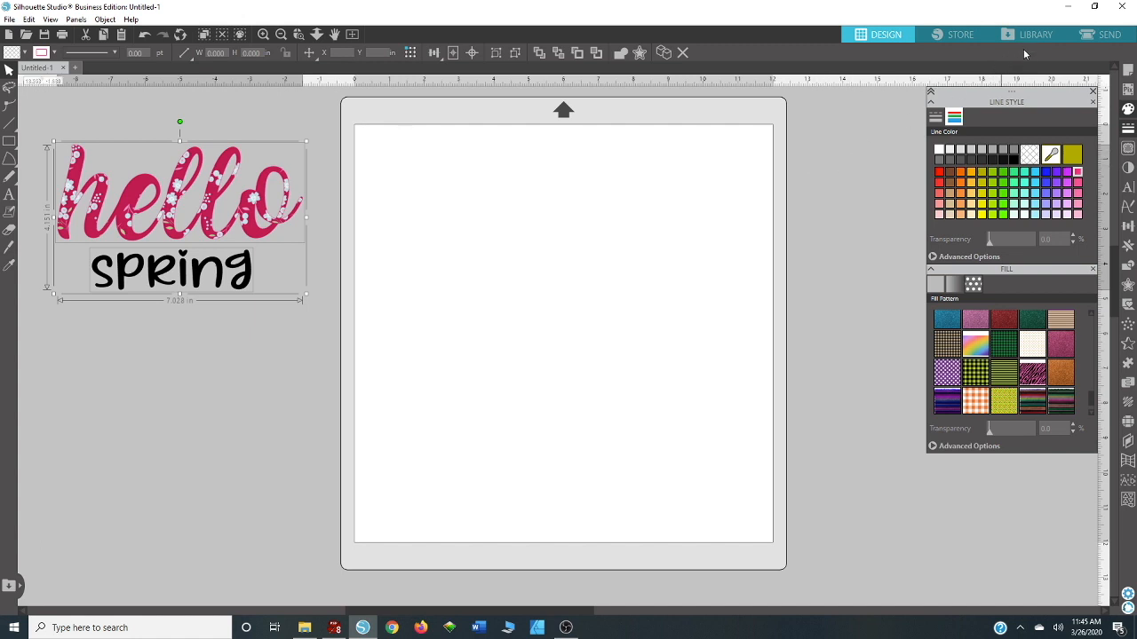
mouse_move(1034, 34)
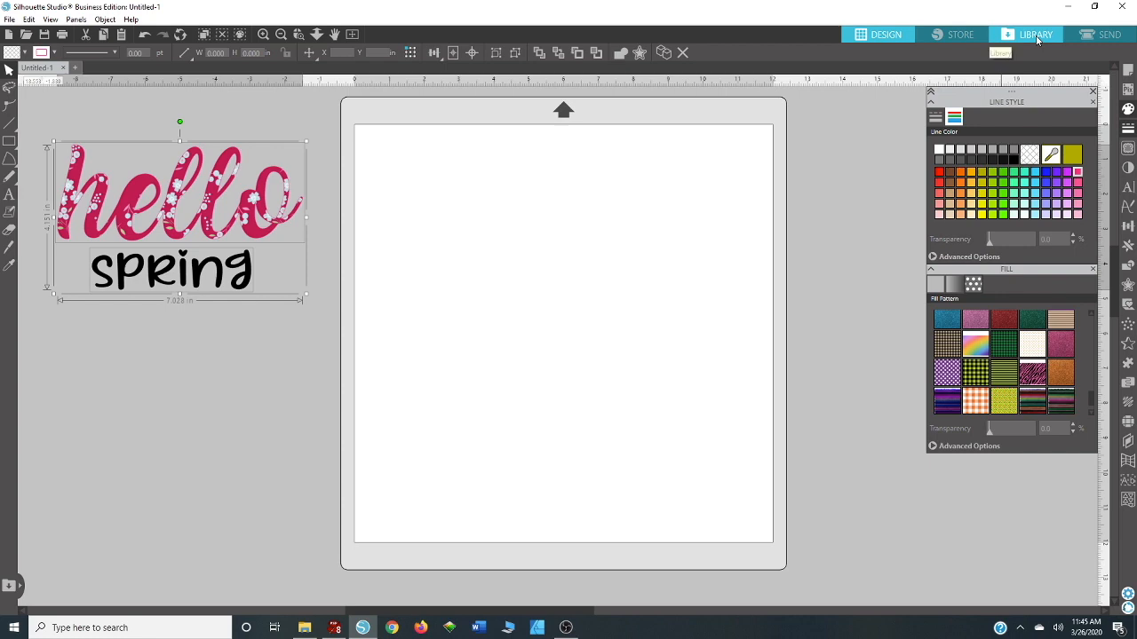
Step: Import the pink flowers digital paper from File Explorer into the Library's Patterns folder
click(1034, 33)
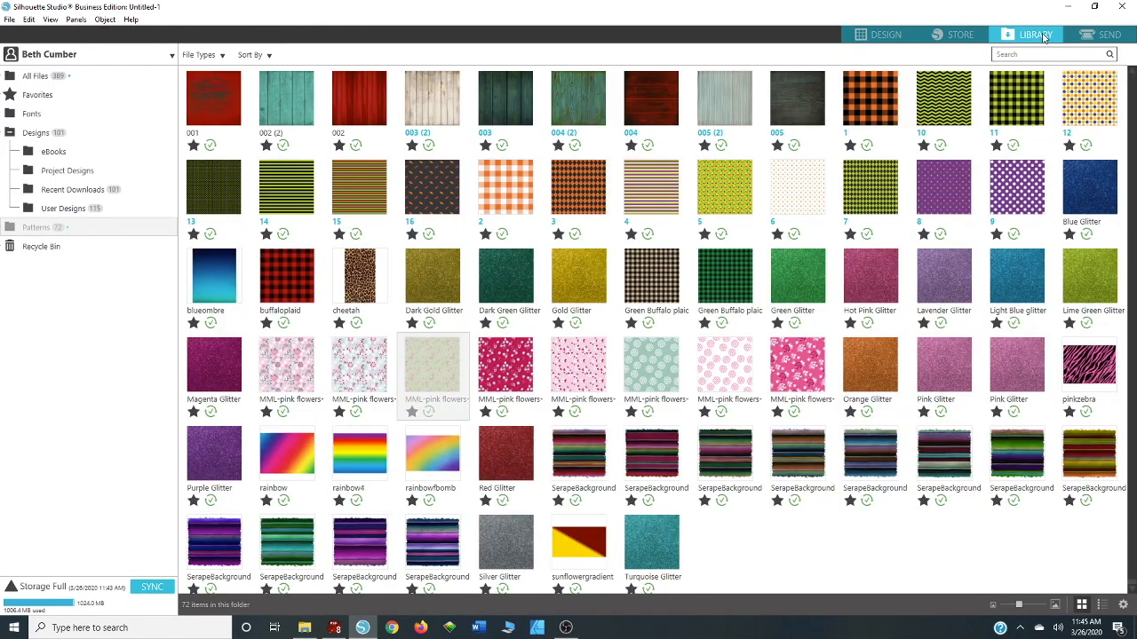
mouse_move(306, 621)
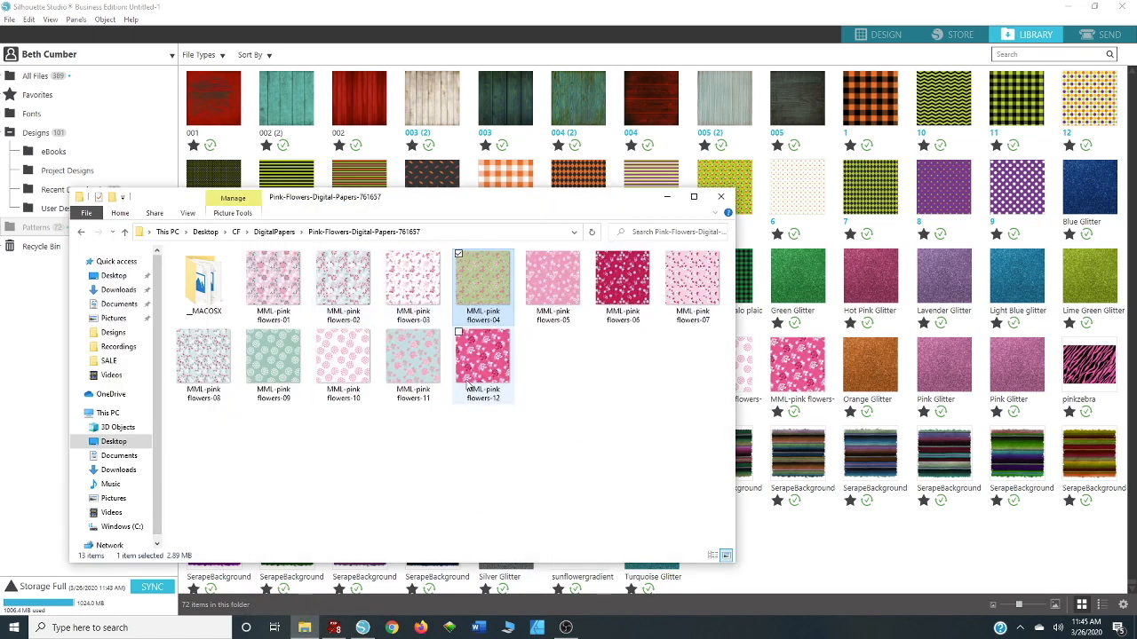
mouse_move(483, 364)
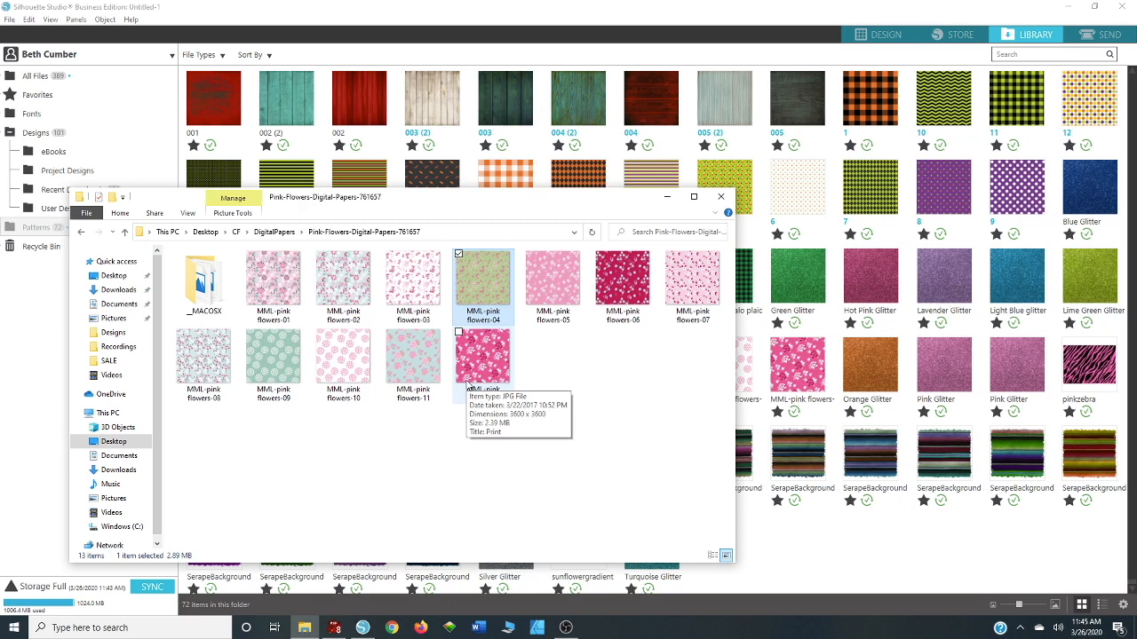
mouse_move(551, 282)
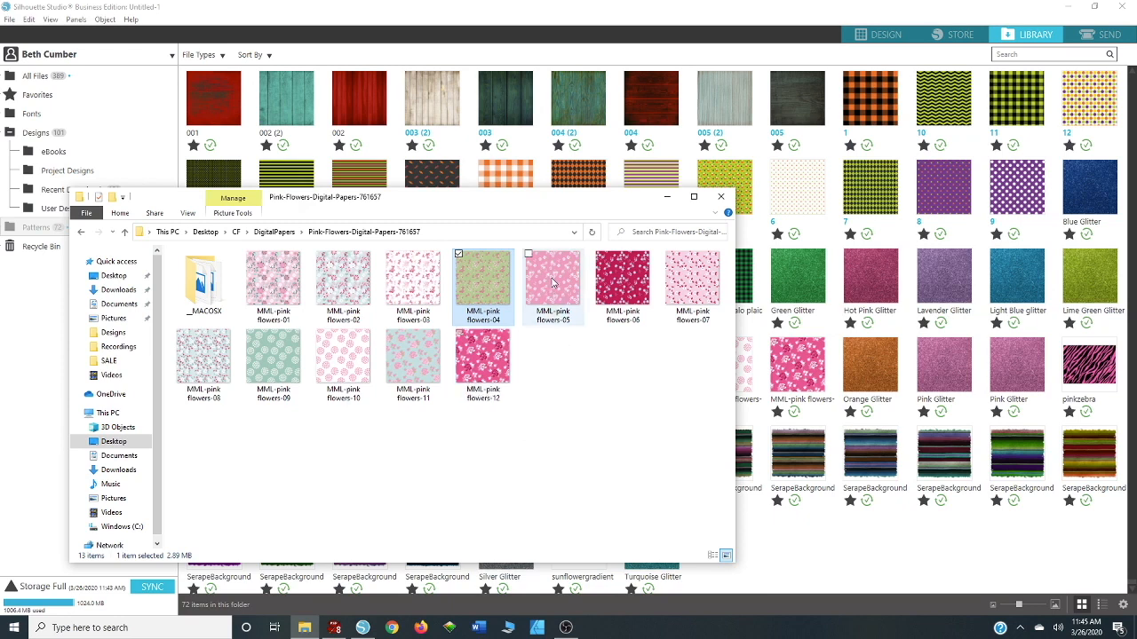
click(553, 283)
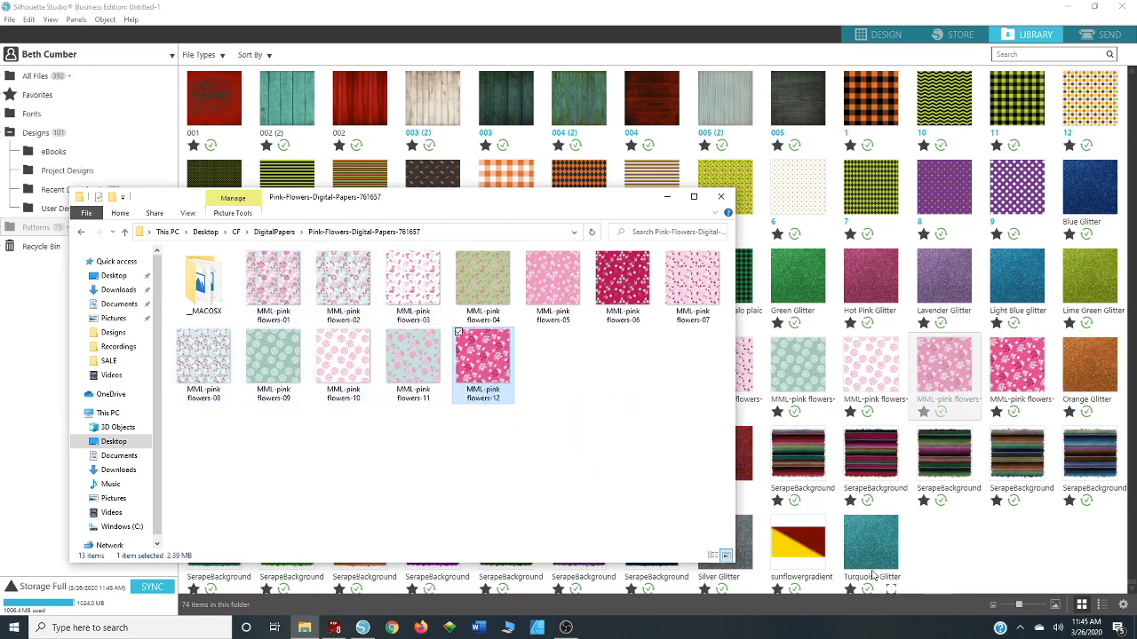
click(721, 195)
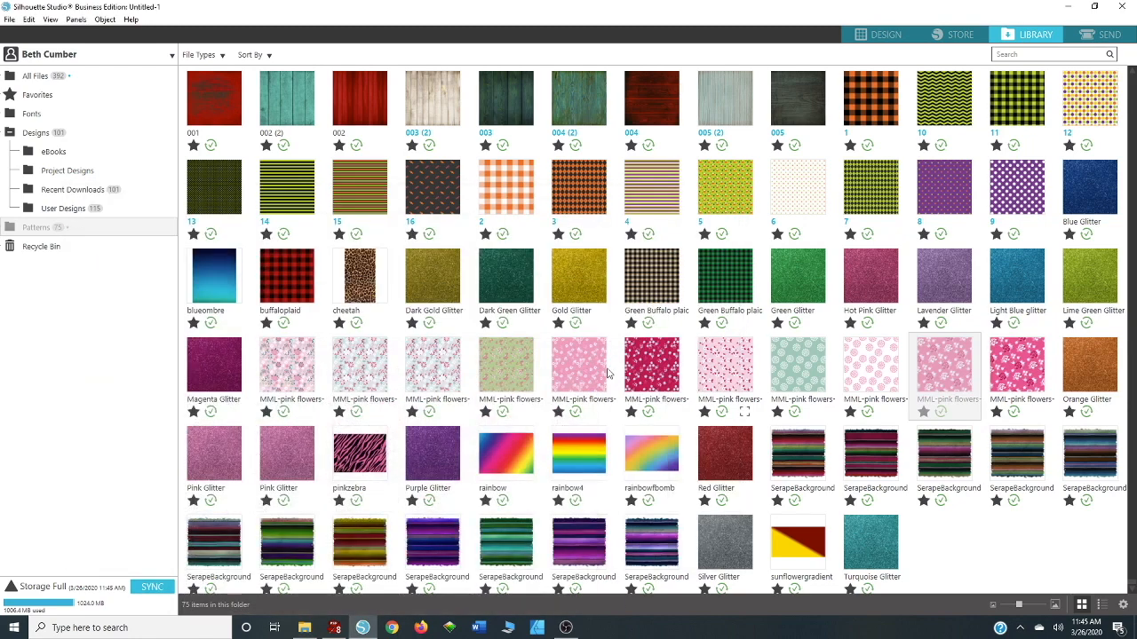
mouse_move(585, 376)
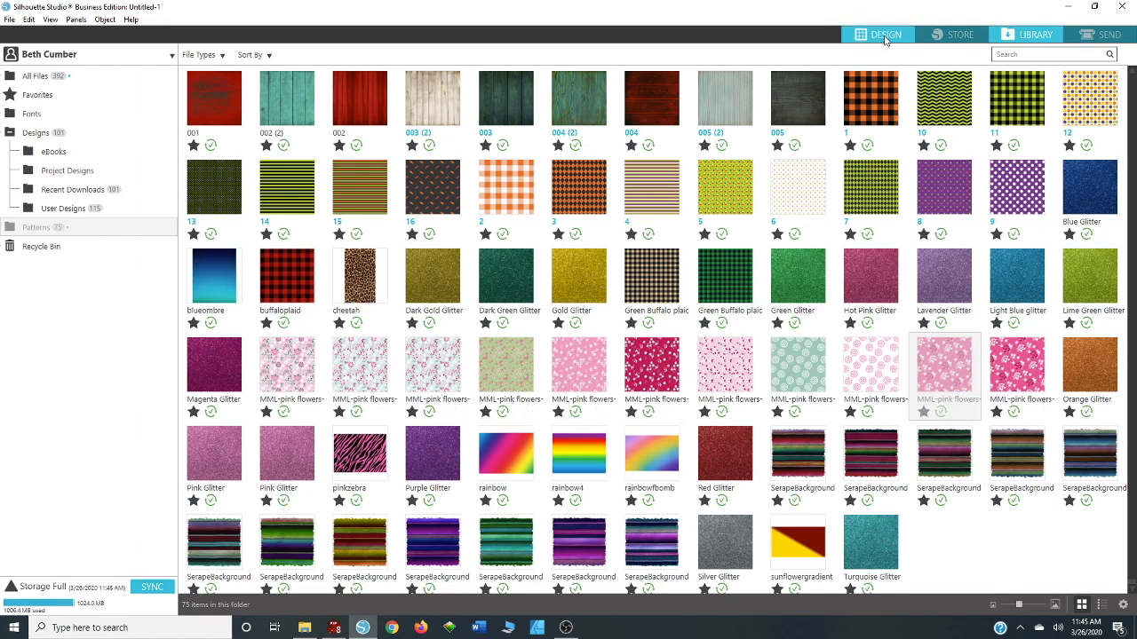
Step: Add the text 'hello' on the design page, enlarged and placed toward the upper area
click(885, 34)
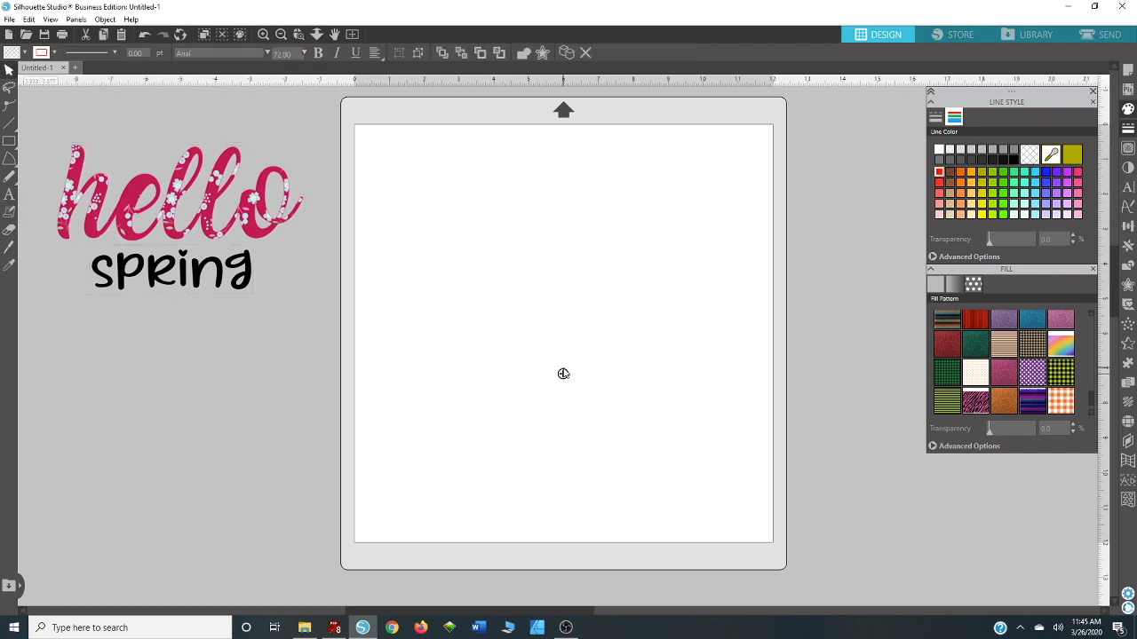
text(hello)
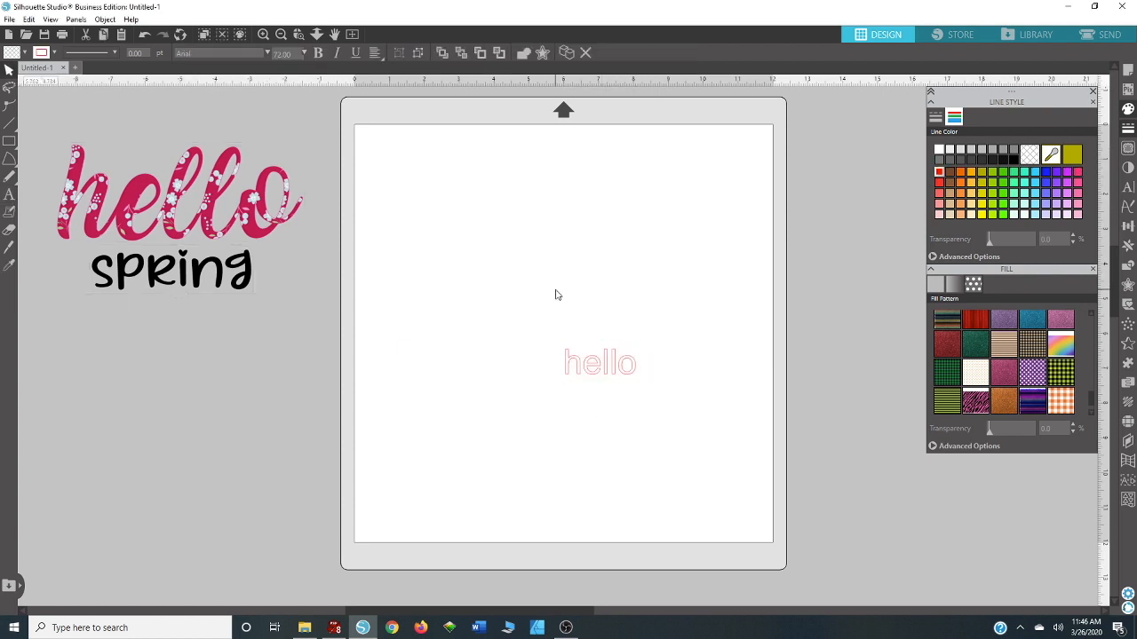
drag(600, 362, 511, 234)
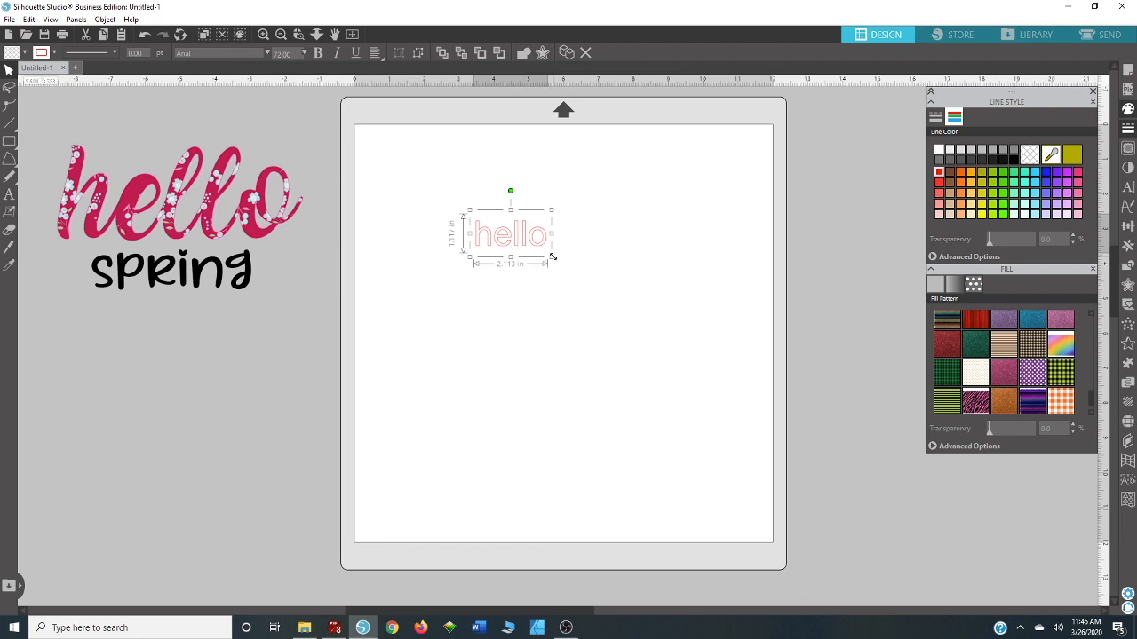
drag(554, 260, 686, 332)
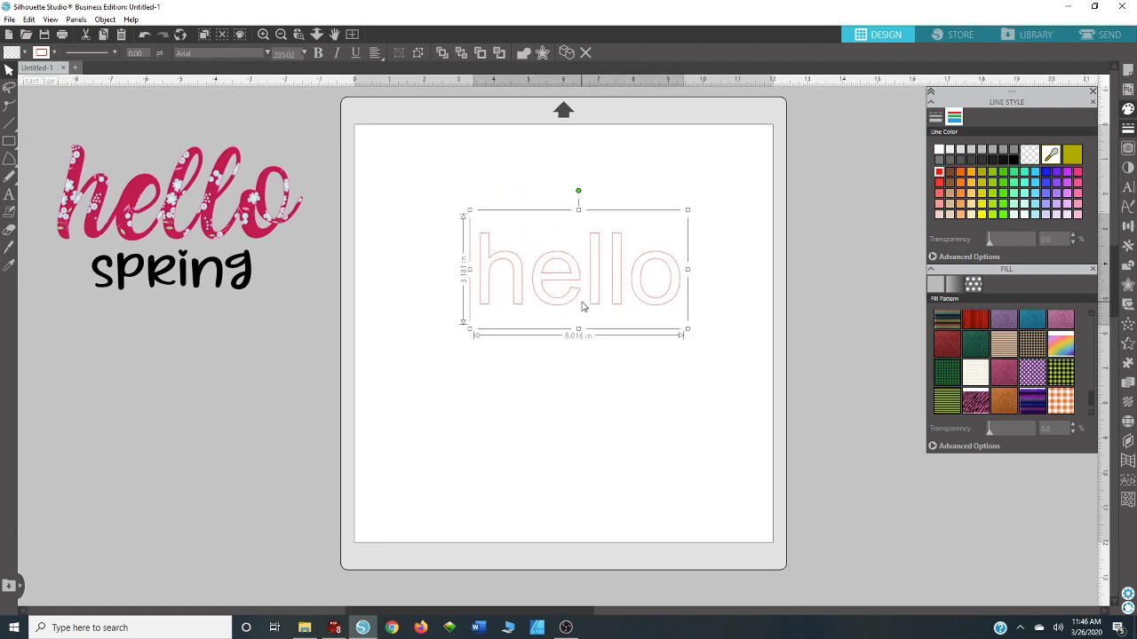
drag(577, 270, 554, 309)
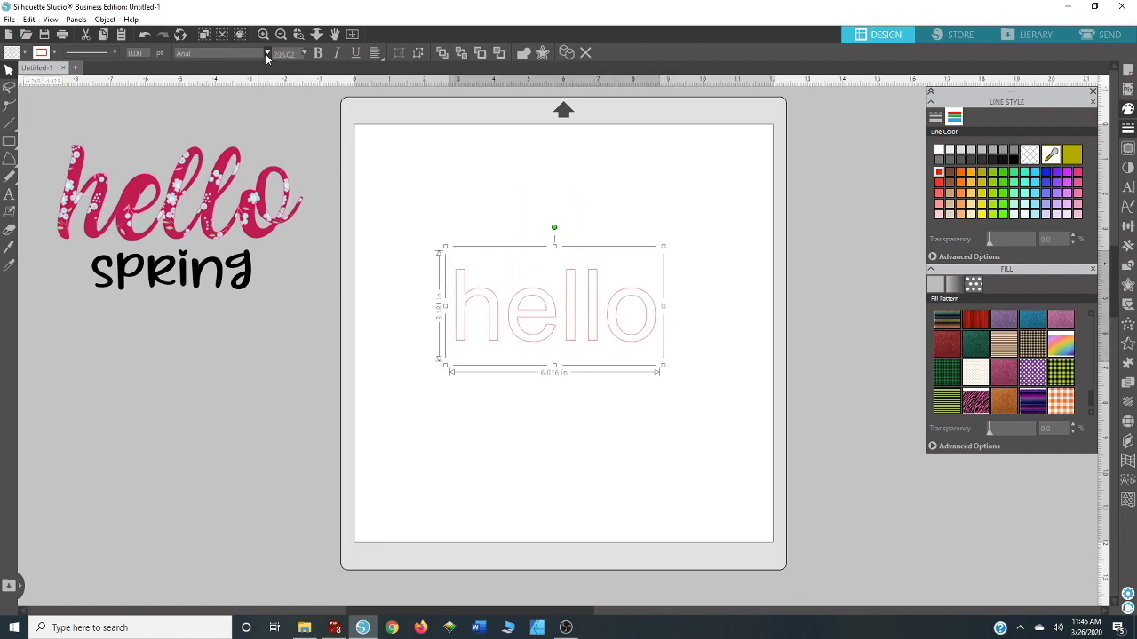
Step: Change the hello text to a script font
click(267, 53)
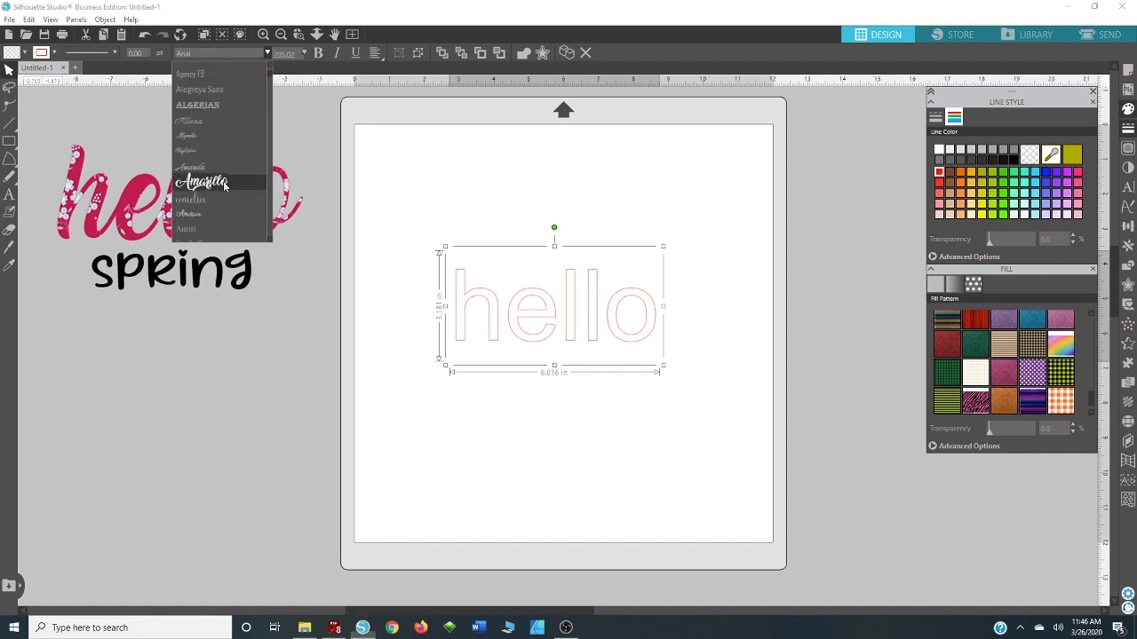
click(203, 181)
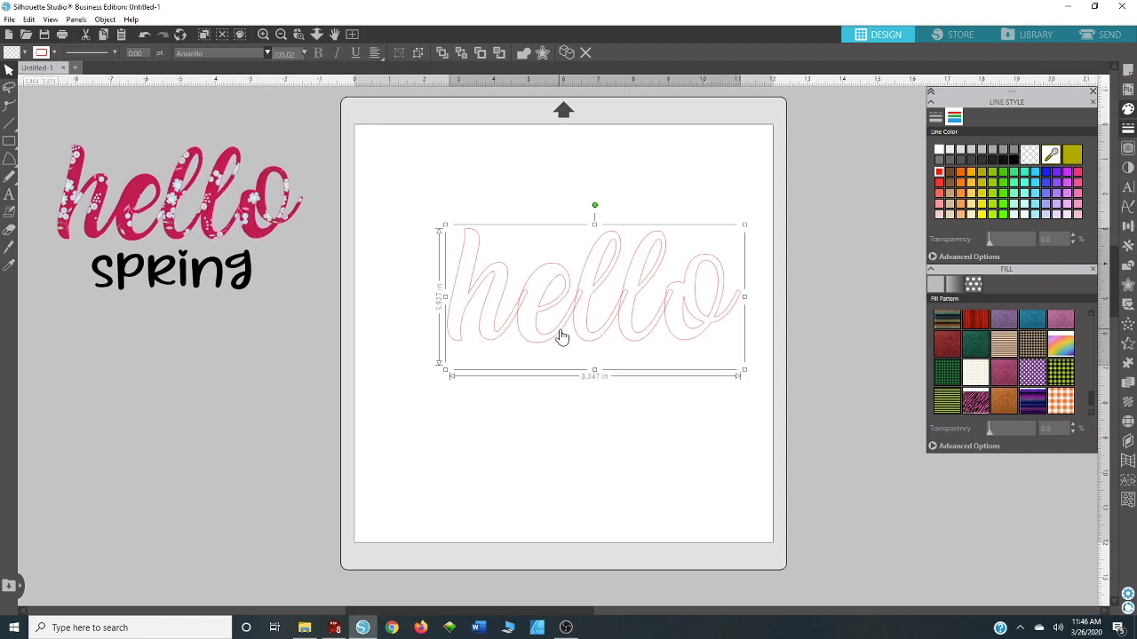
Step: Weld the script hello letters into a single connected shape via the context menu
right_click(562, 337)
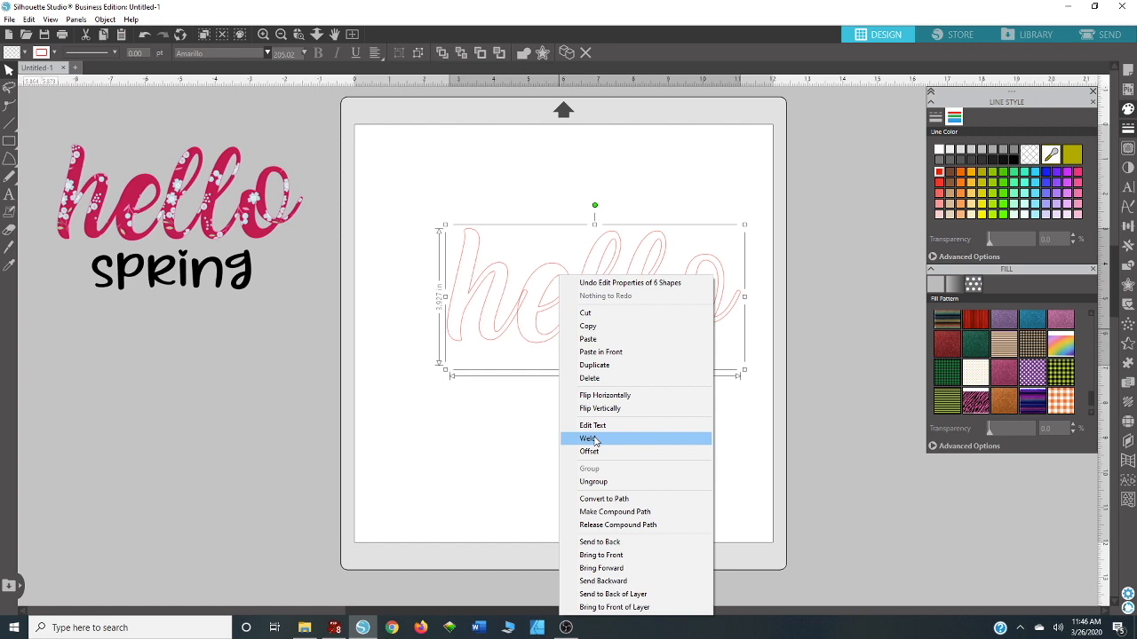
click(589, 437)
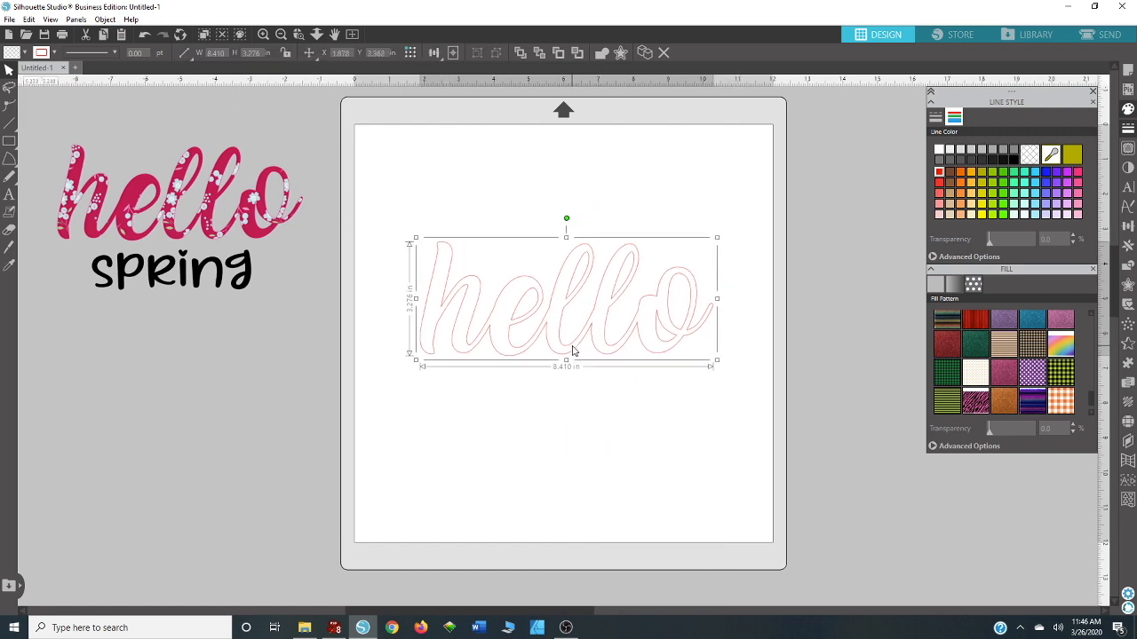
mouse_move(531, 299)
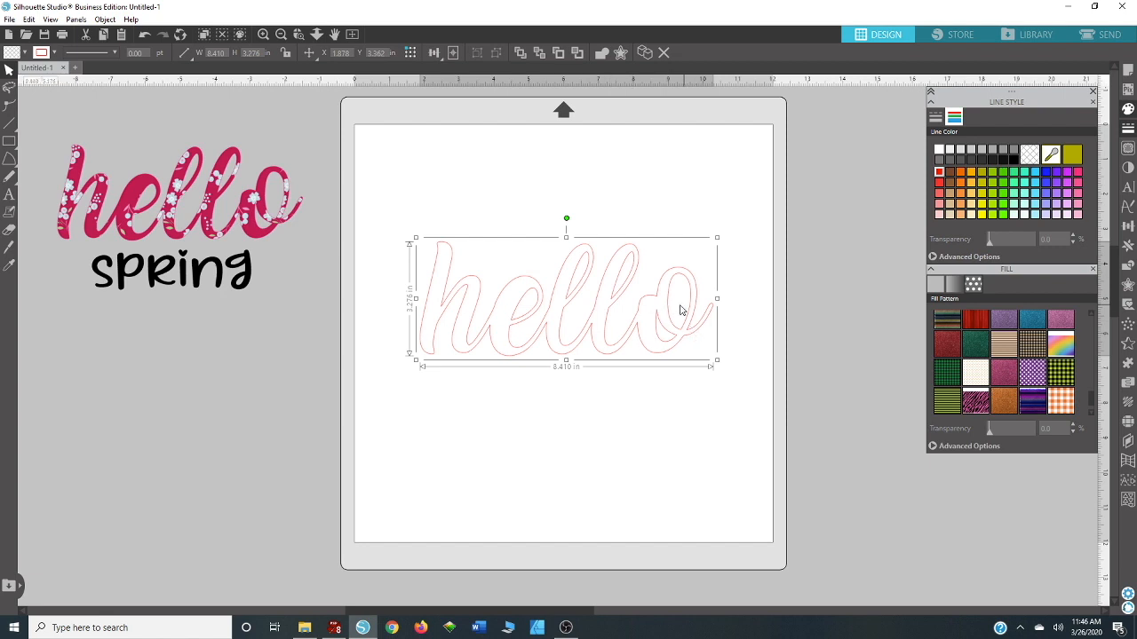
mouse_move(682, 312)
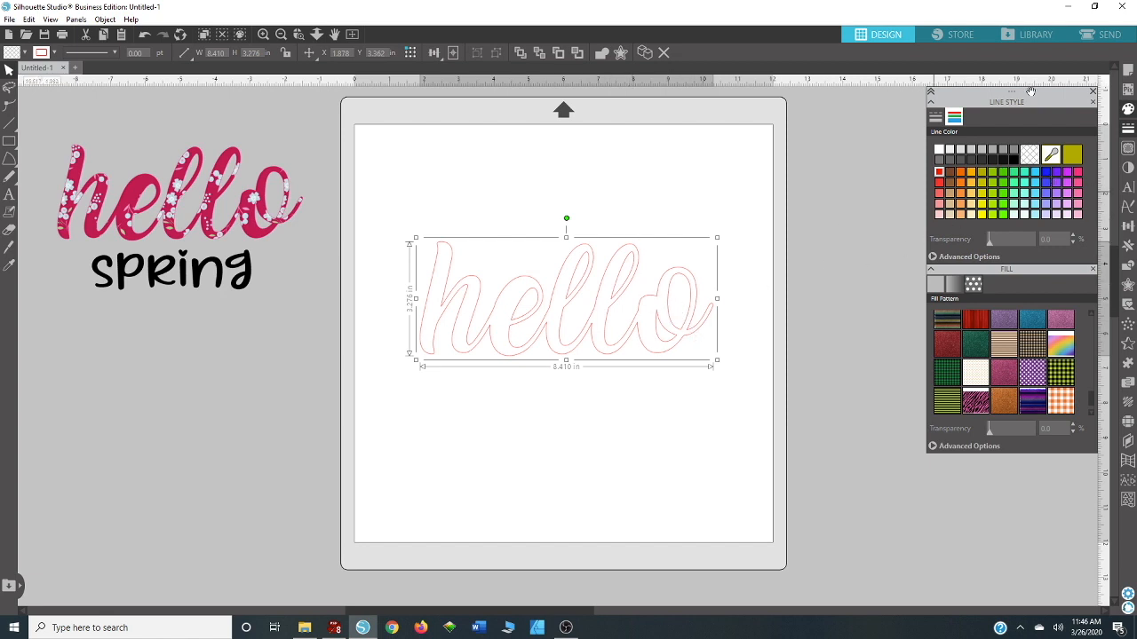
mouse_move(1080, 177)
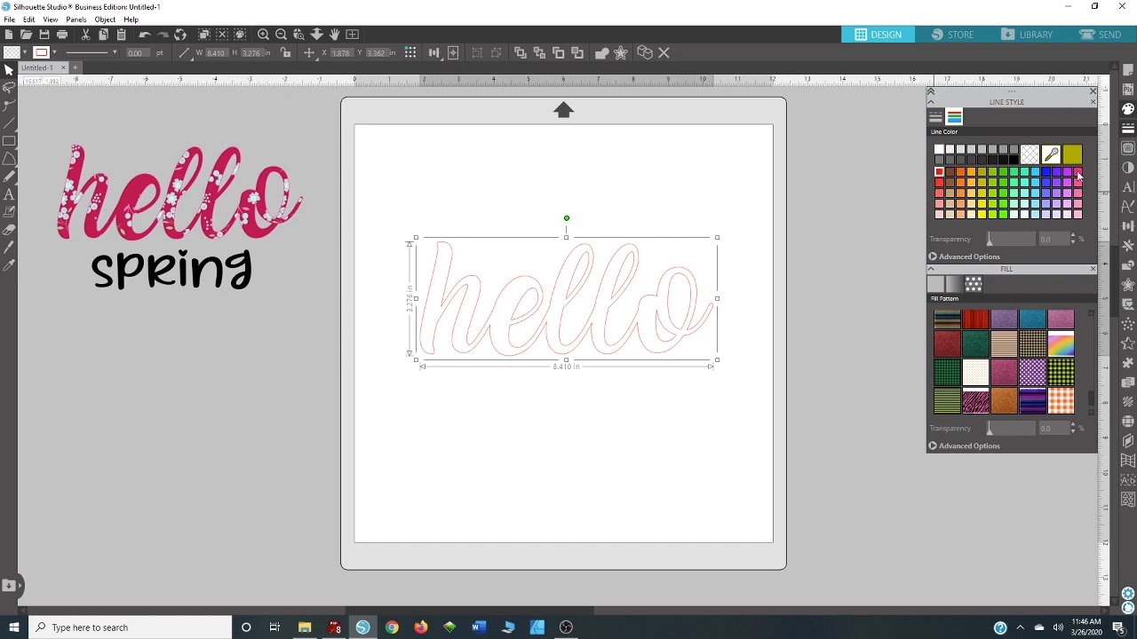
mouse_move(666, 329)
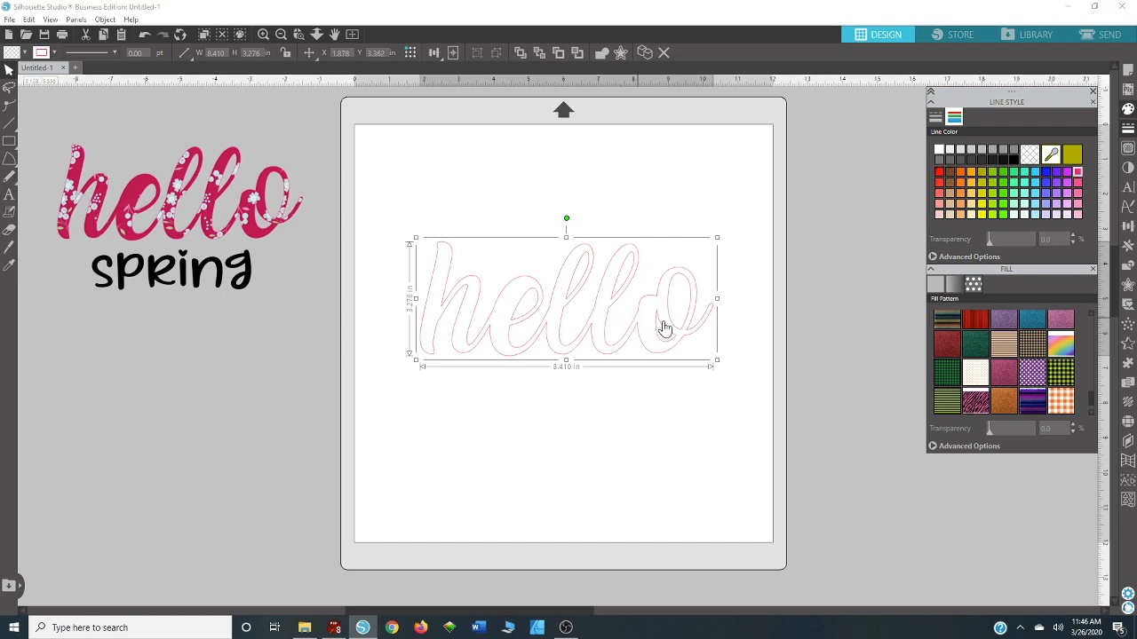
Step: Fill the welded hello with the pink floral pattern from the Fill Pattern collection
click(934, 284)
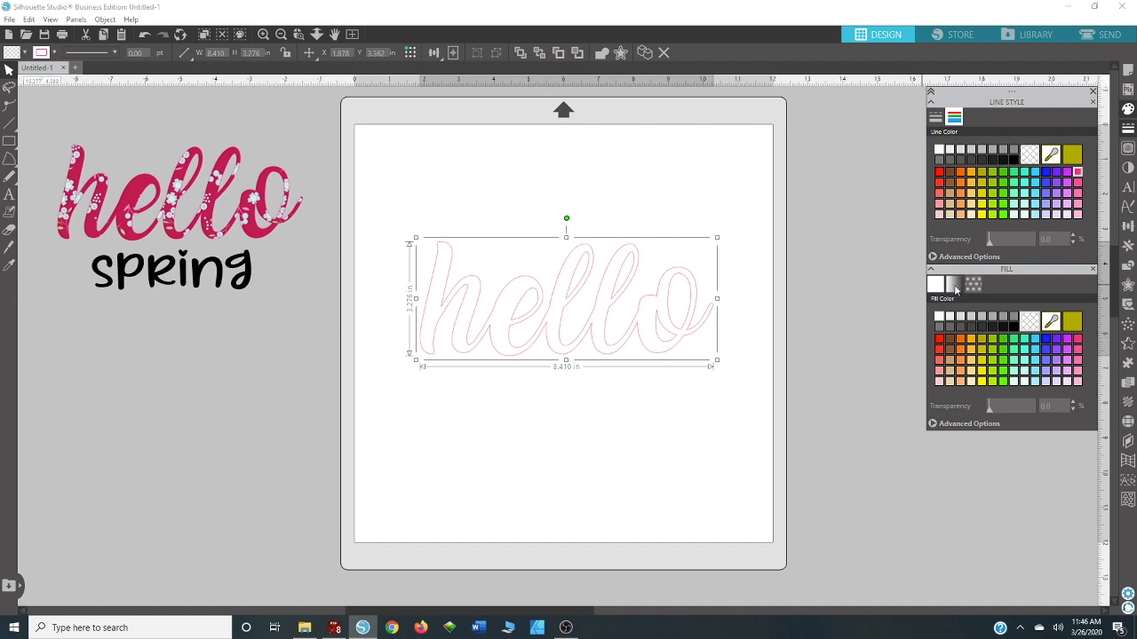
click(973, 285)
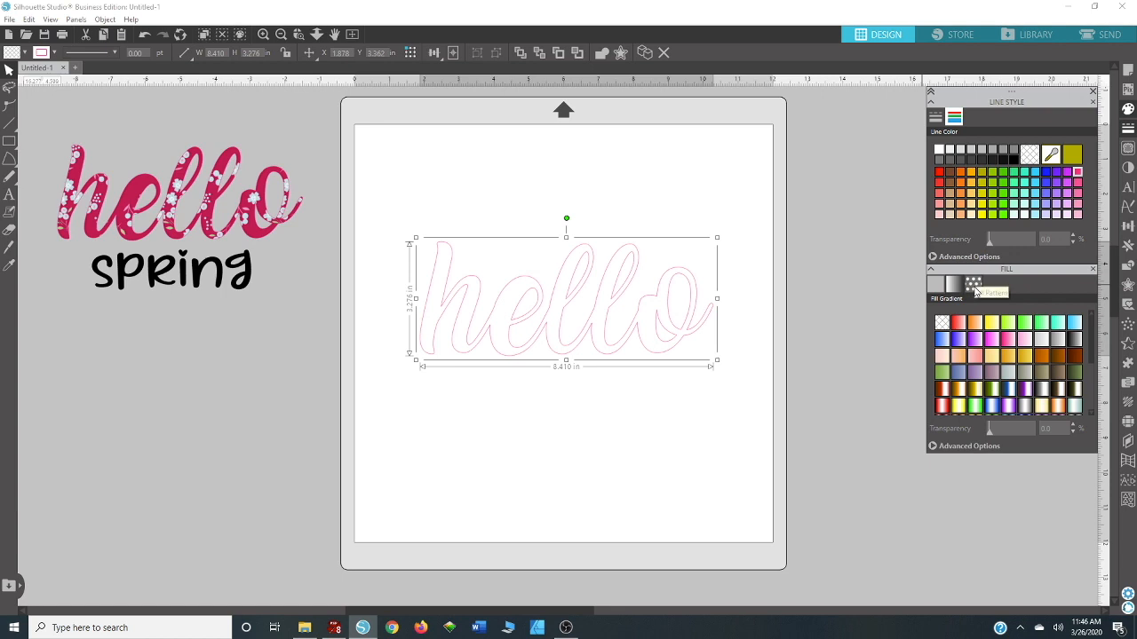
click(973, 284)
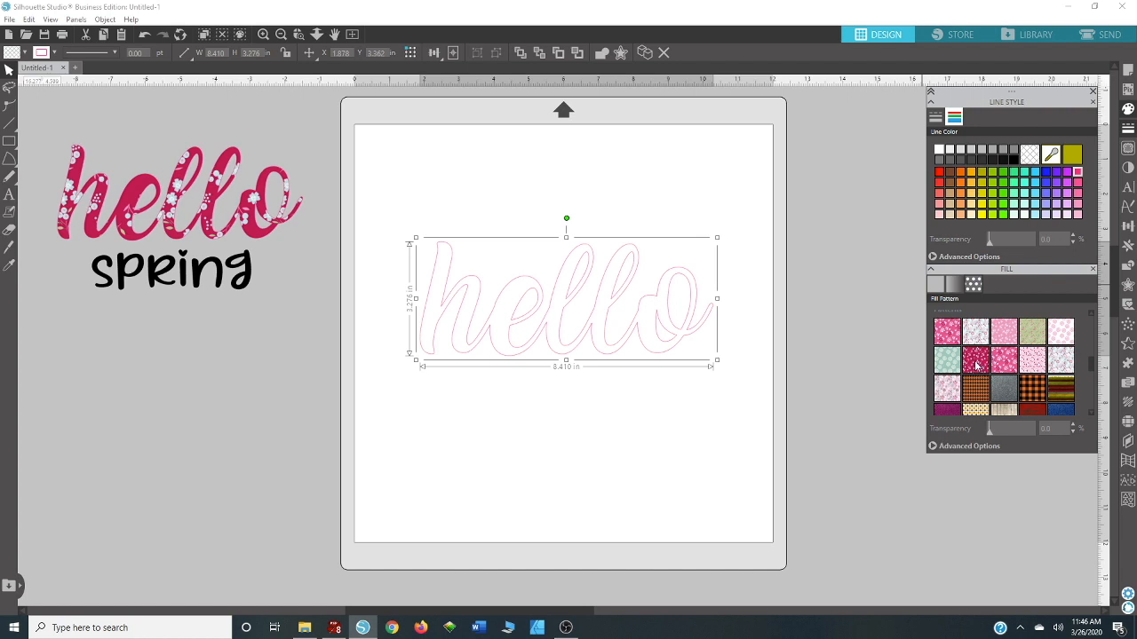
mouse_move(772, 329)
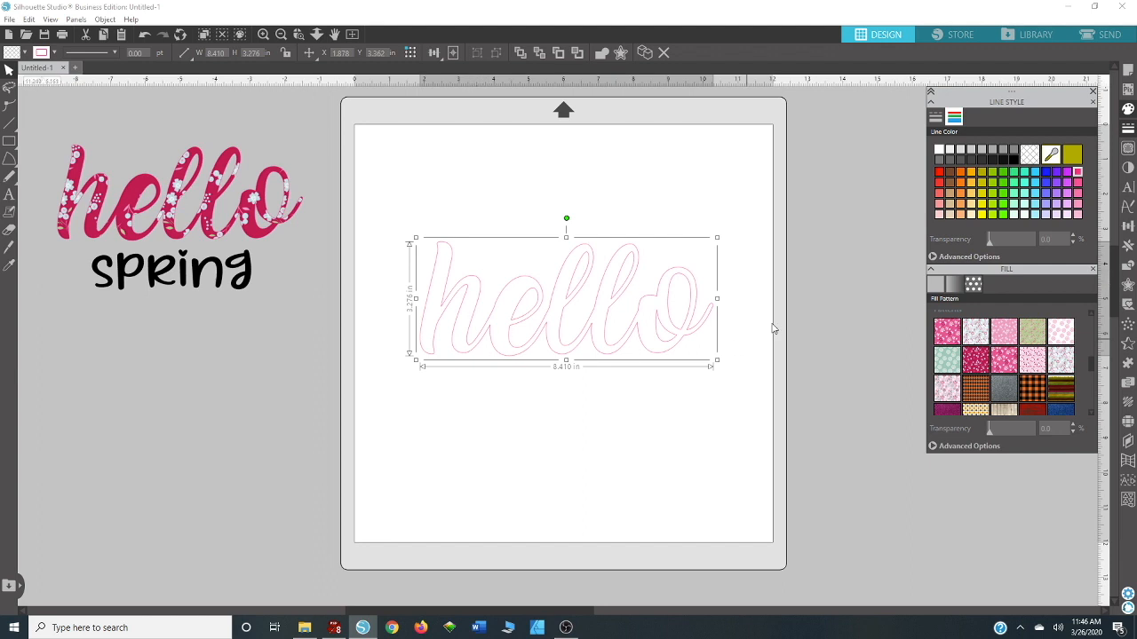
mouse_move(447, 256)
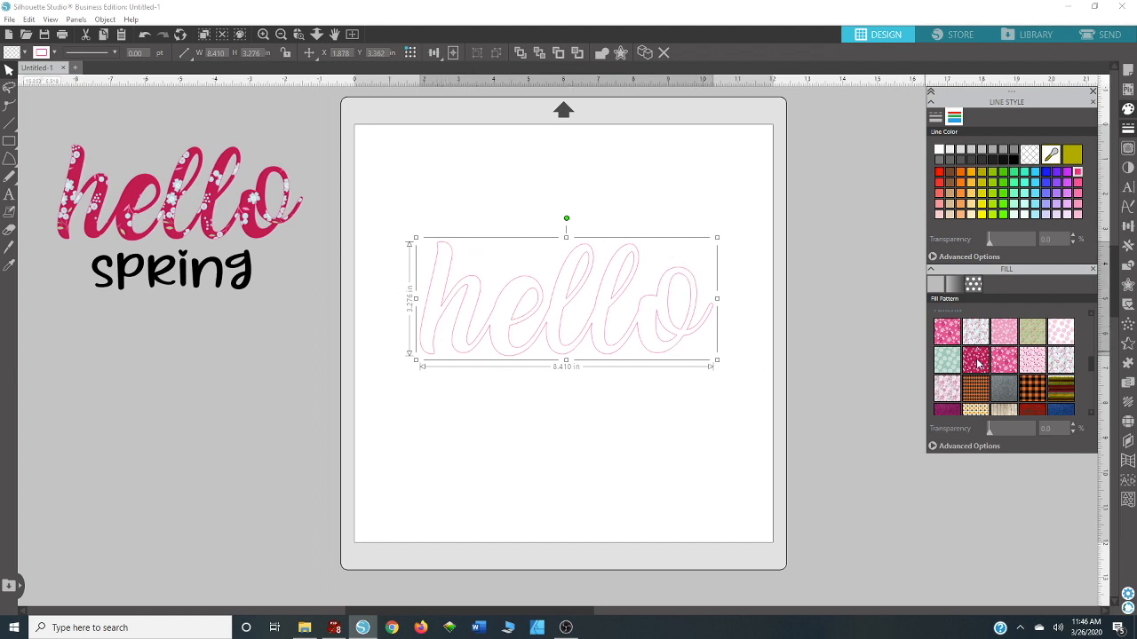
click(975, 359)
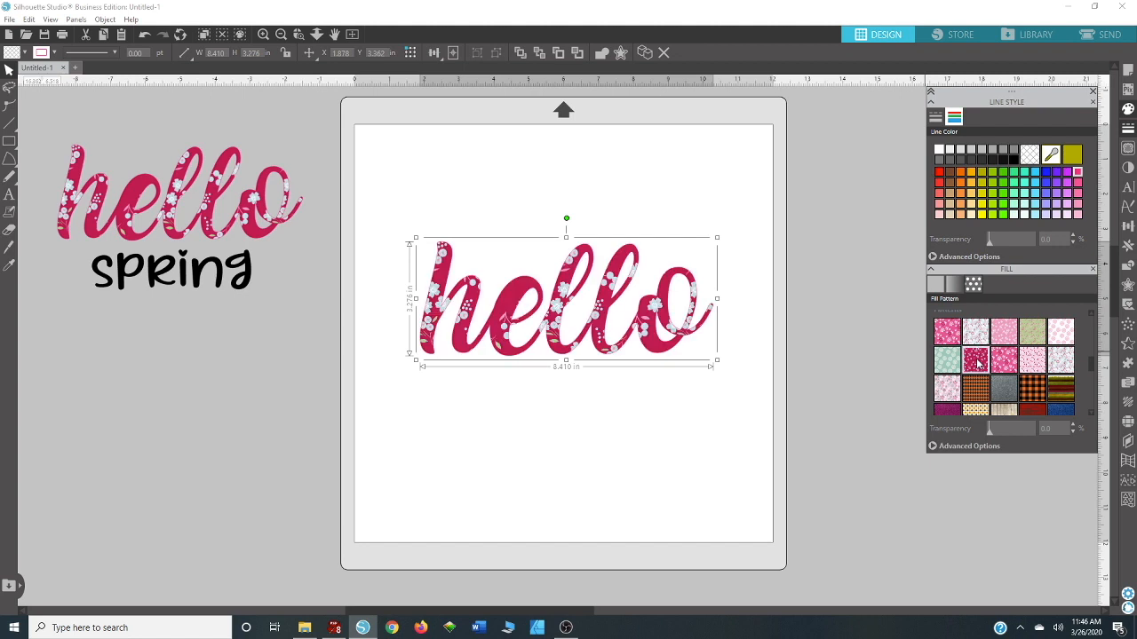
click(563, 489)
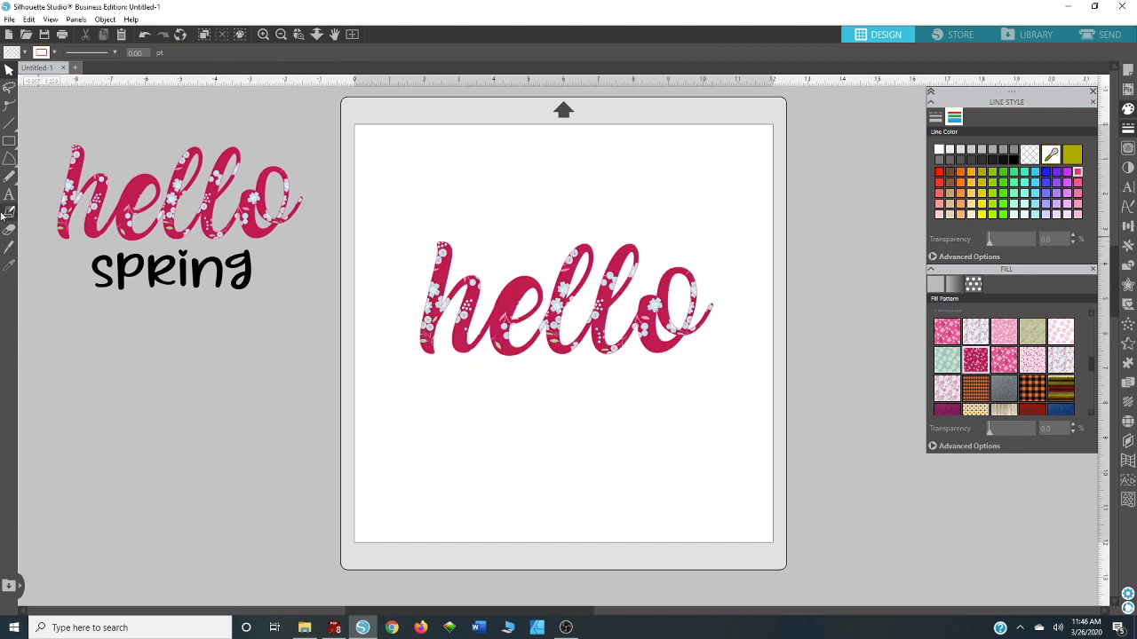
Step: Place the word 'spring' beneath hello and fill it with black
click(8, 195)
text(spring)
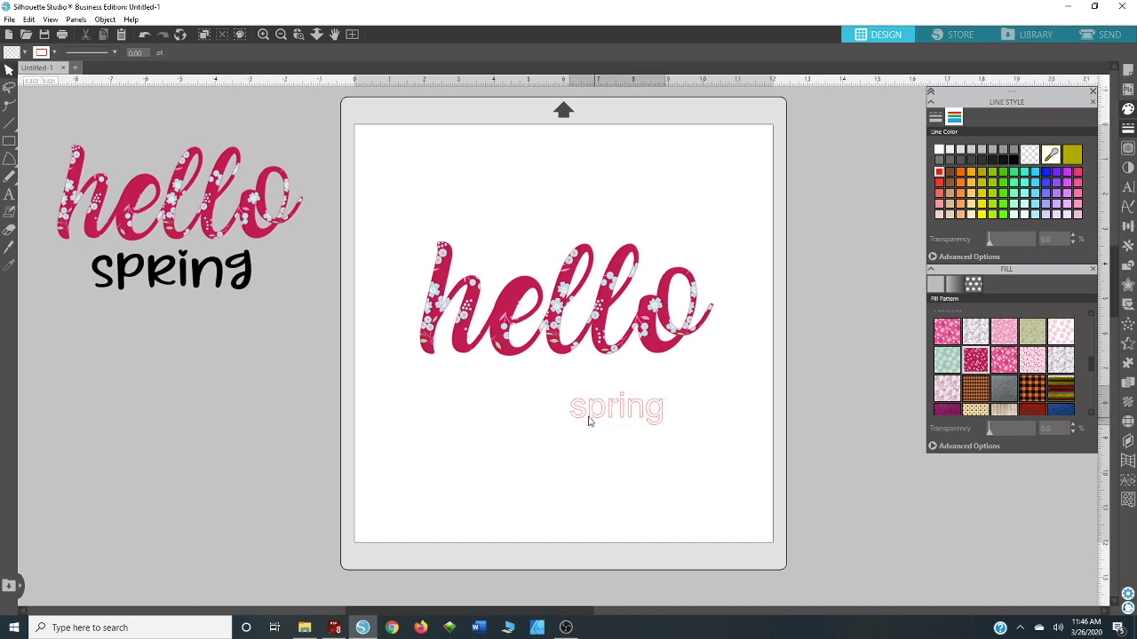
click(616, 407)
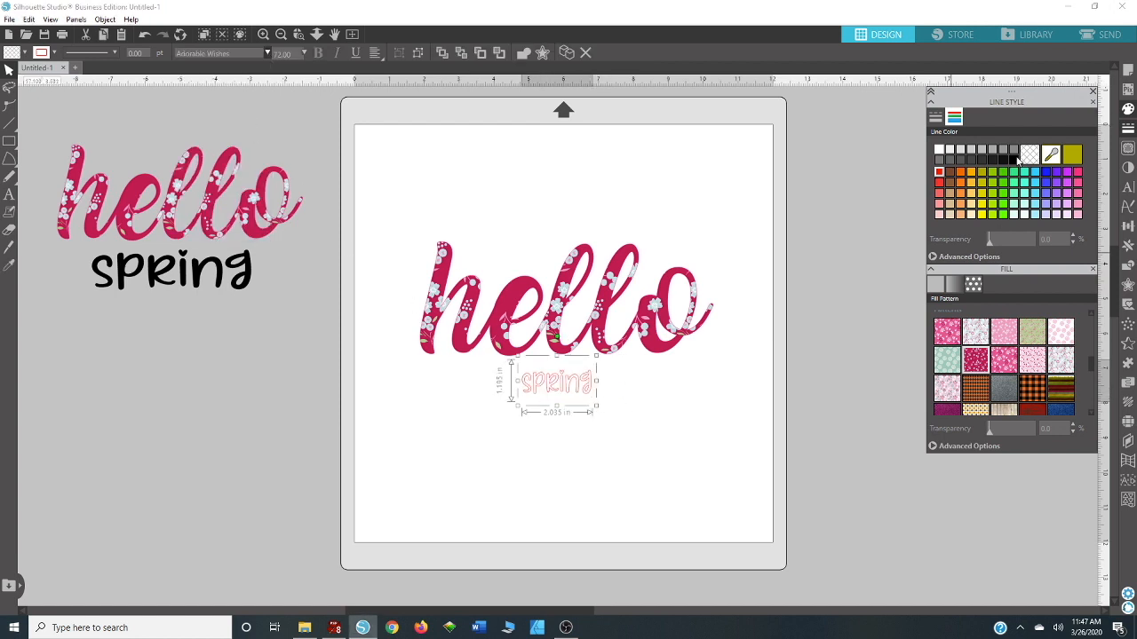
click(935, 285)
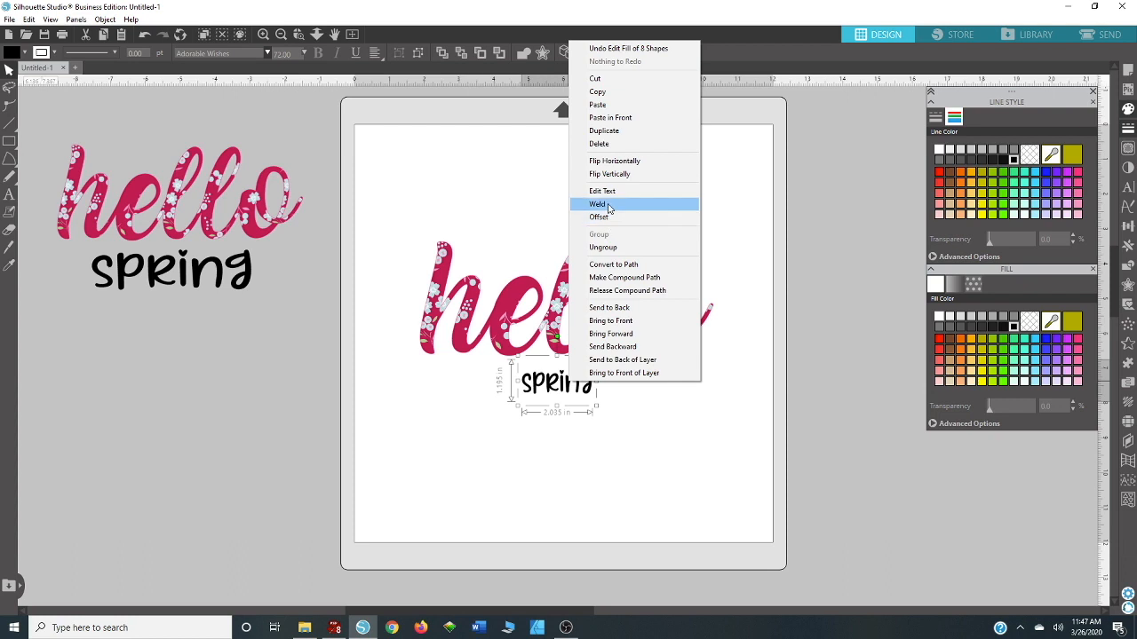
Step: Weld the spring letters into one shape and group them
click(597, 204)
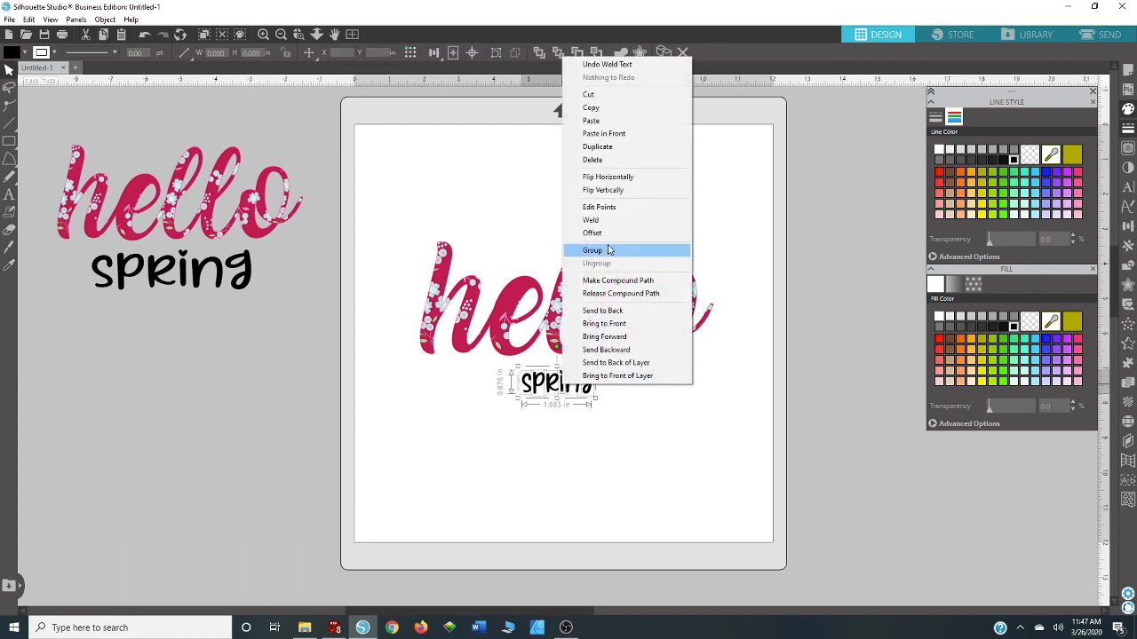
mouse_move(596, 255)
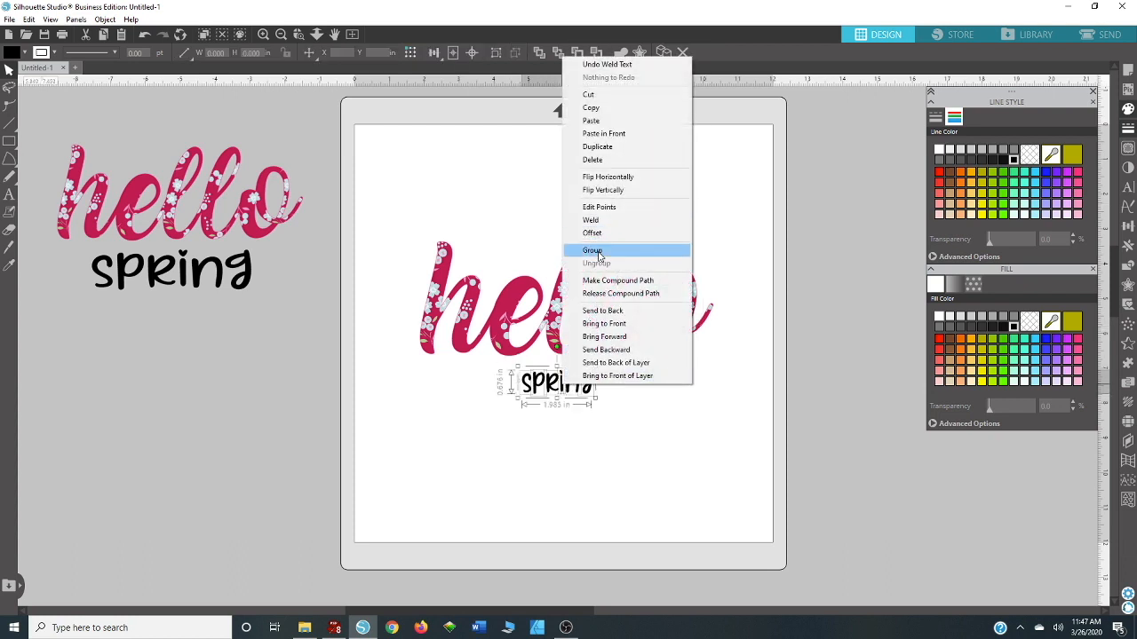
click(592, 249)
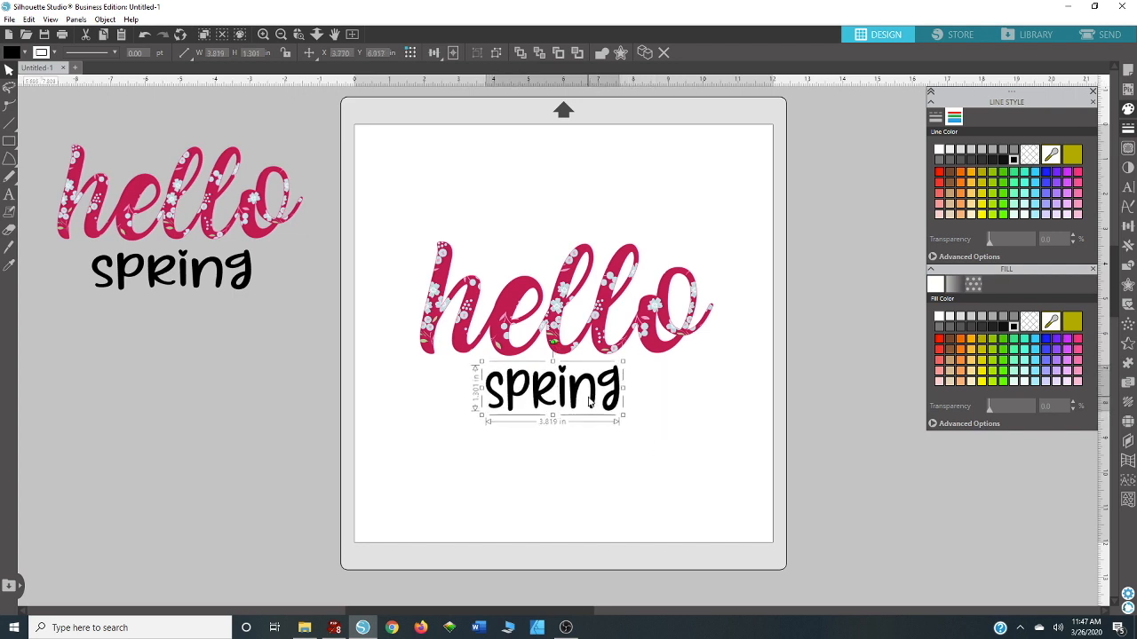
Step: Scale the black spring word up to span nearly the width of hello, then select both words
drag(624, 393, 655, 393)
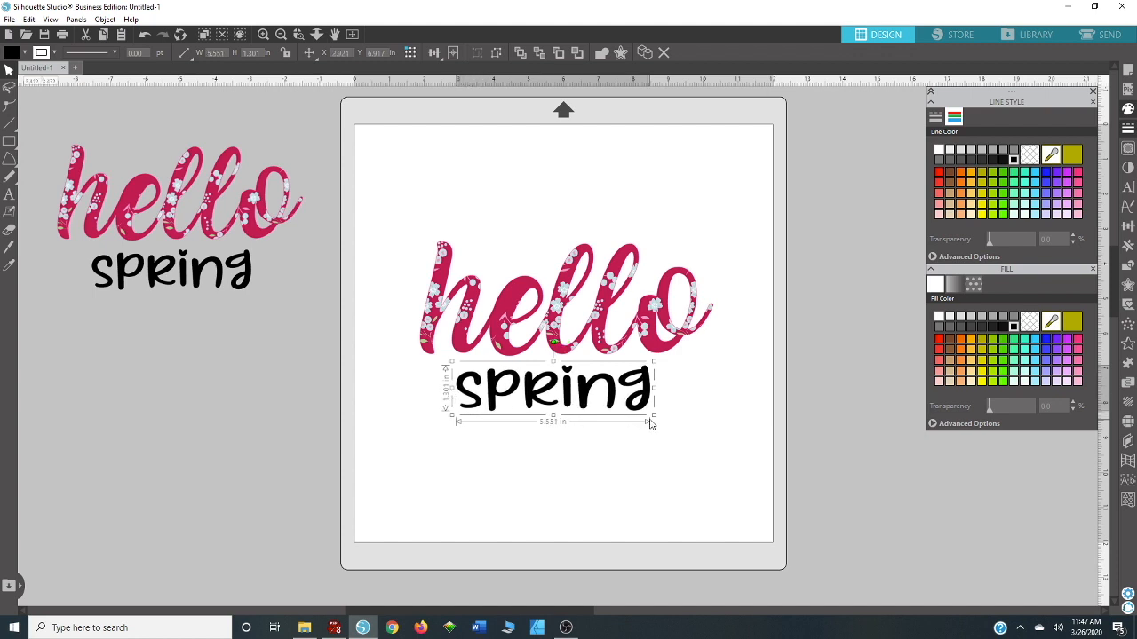
click(742, 419)
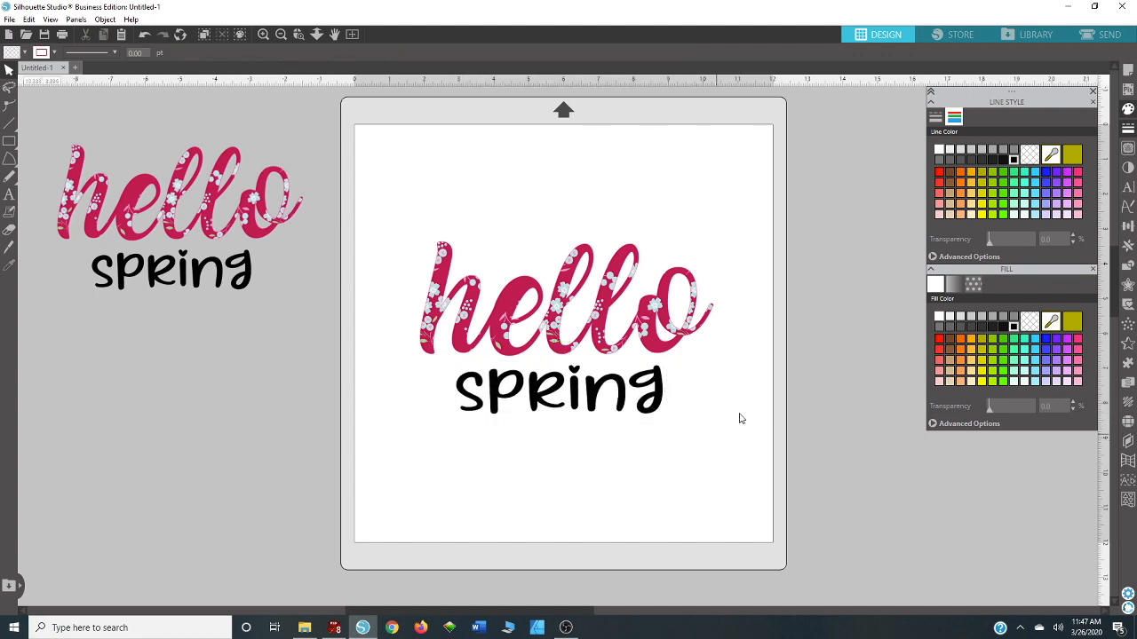
click(565, 319)
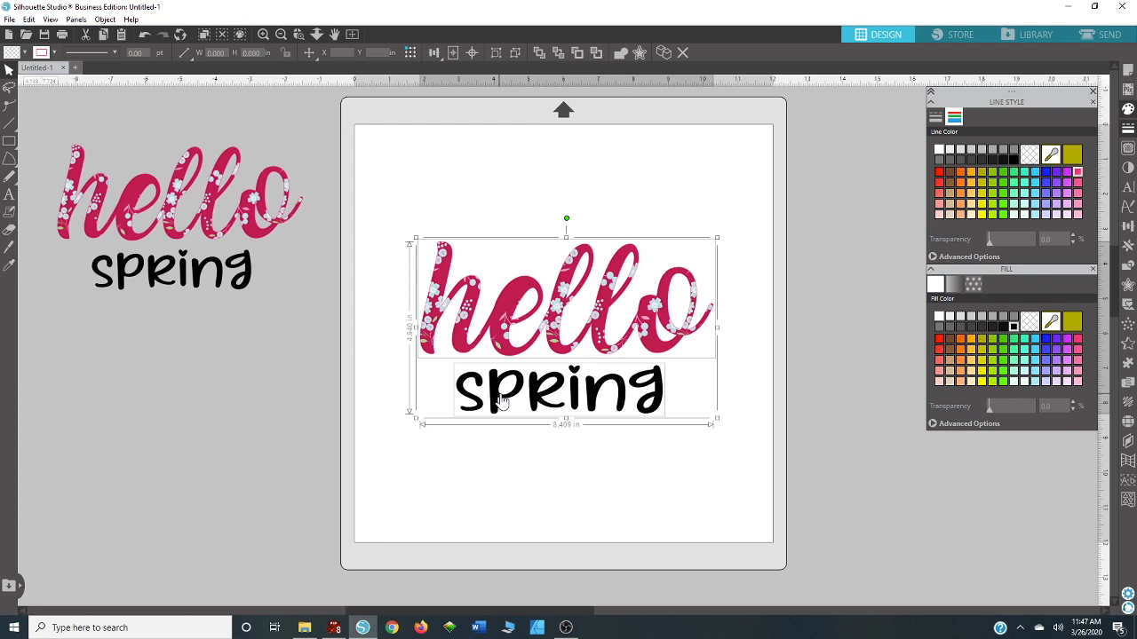
mouse_move(671, 281)
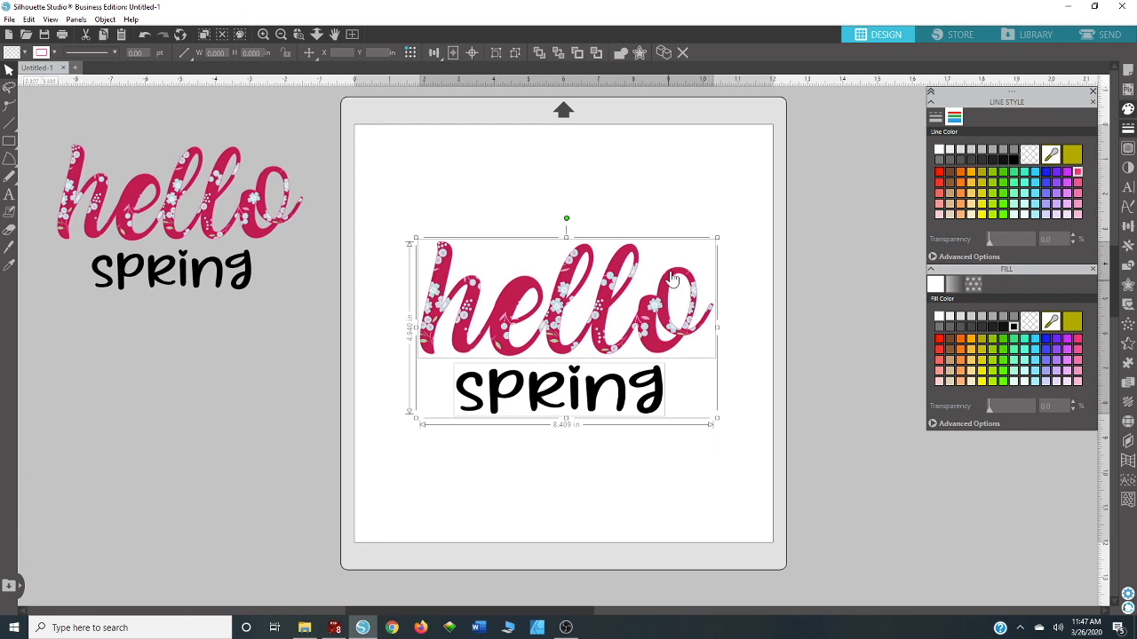
mouse_move(653, 384)
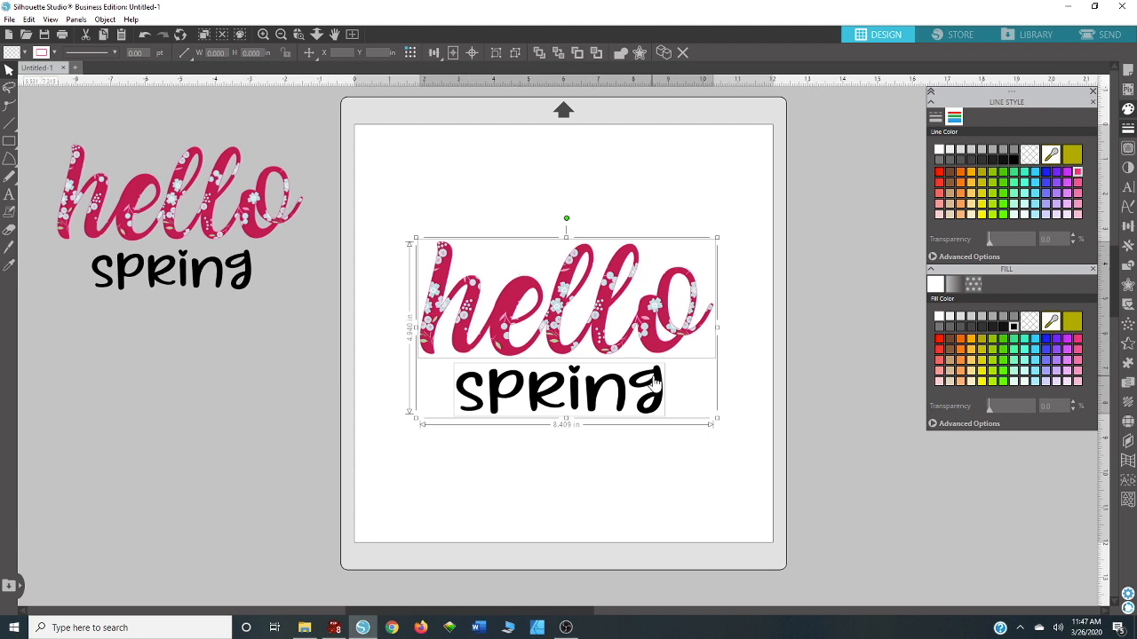
mouse_move(437, 316)
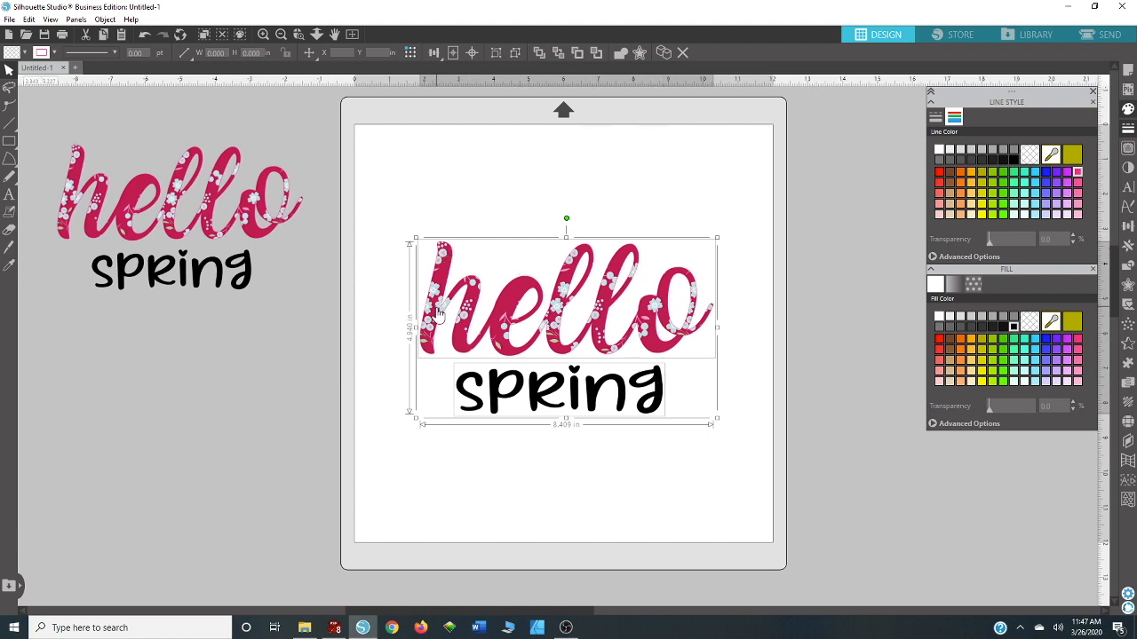
mouse_move(536, 371)
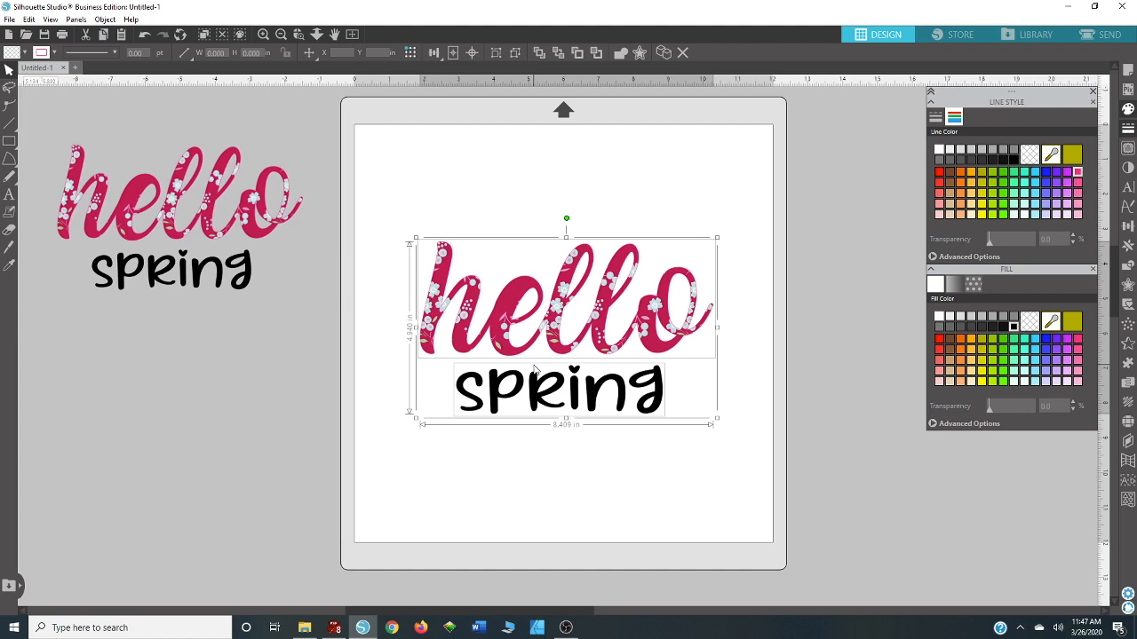
mouse_move(444, 306)
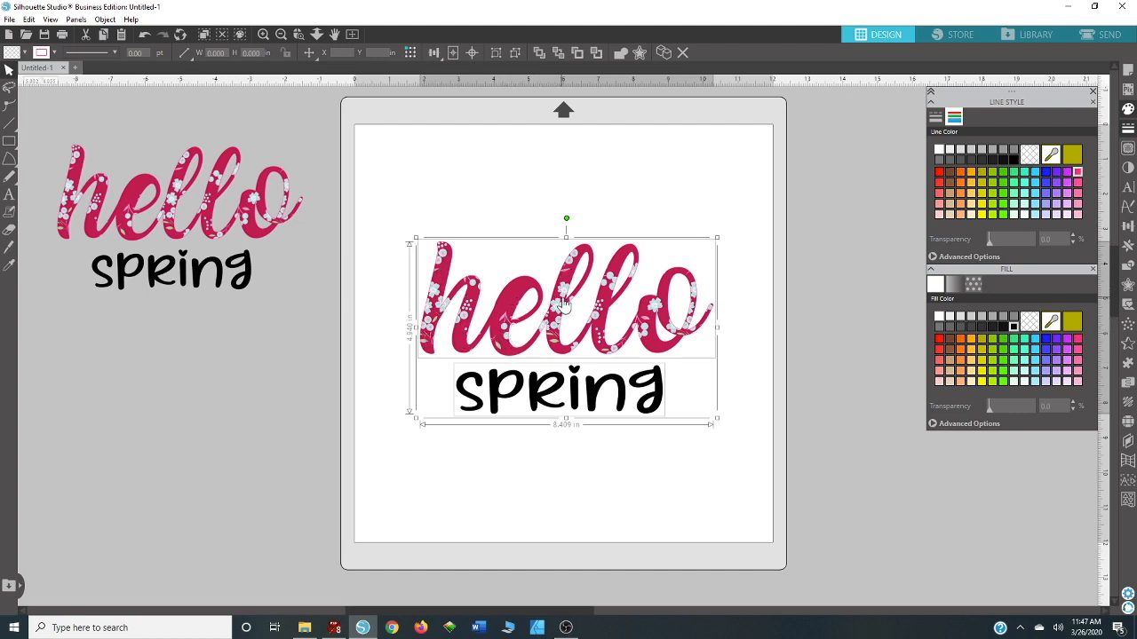
mouse_move(619, 333)
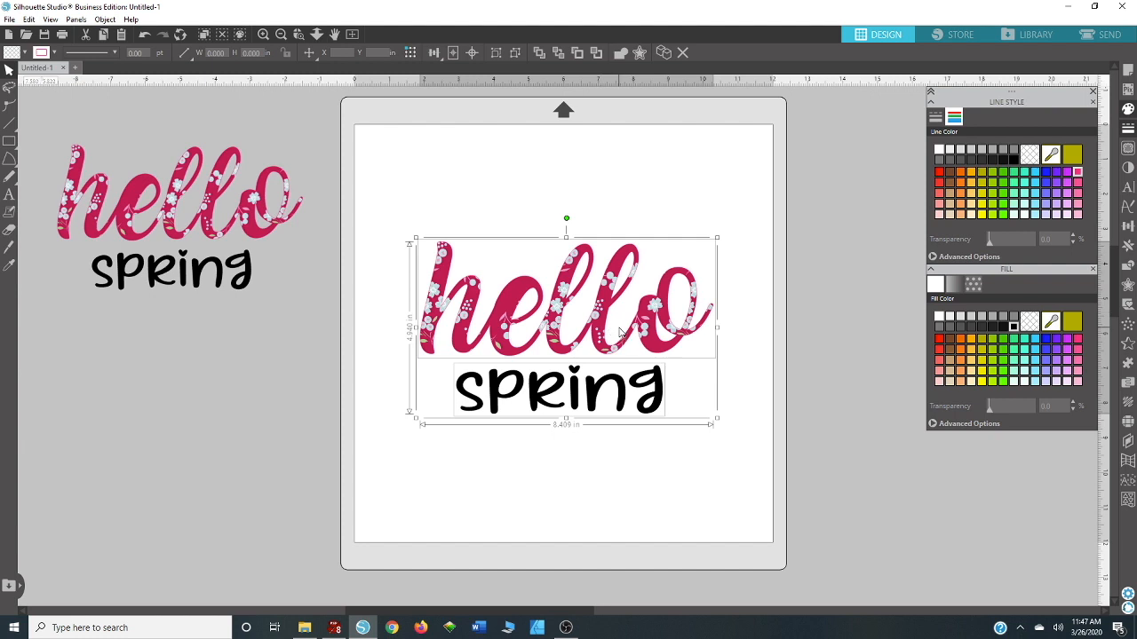
mouse_move(603, 456)
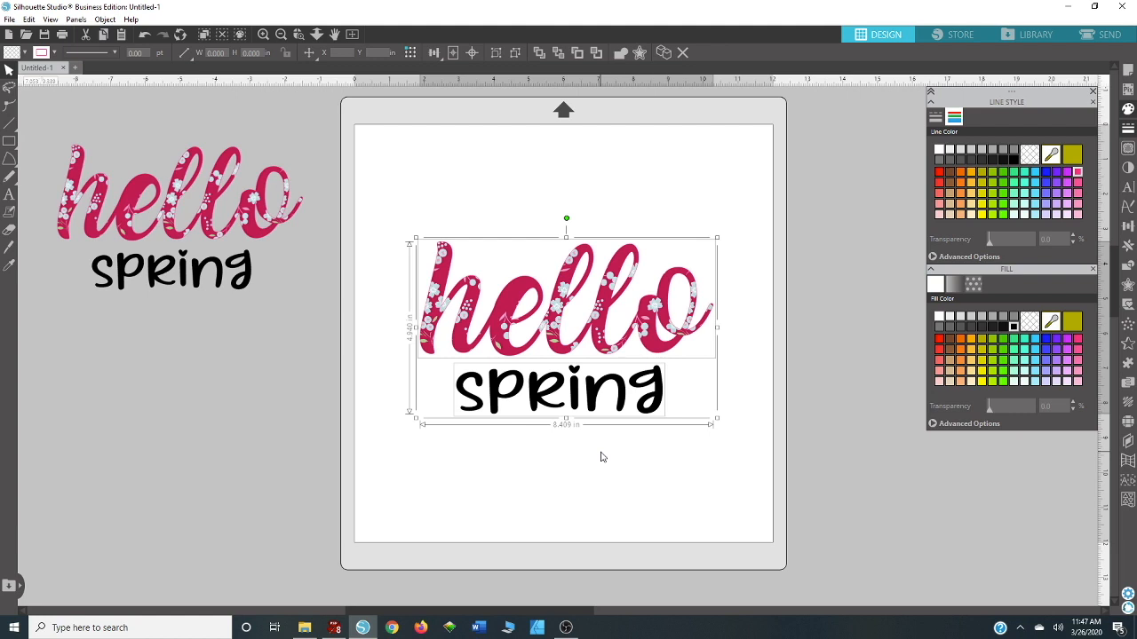
mouse_move(604, 460)
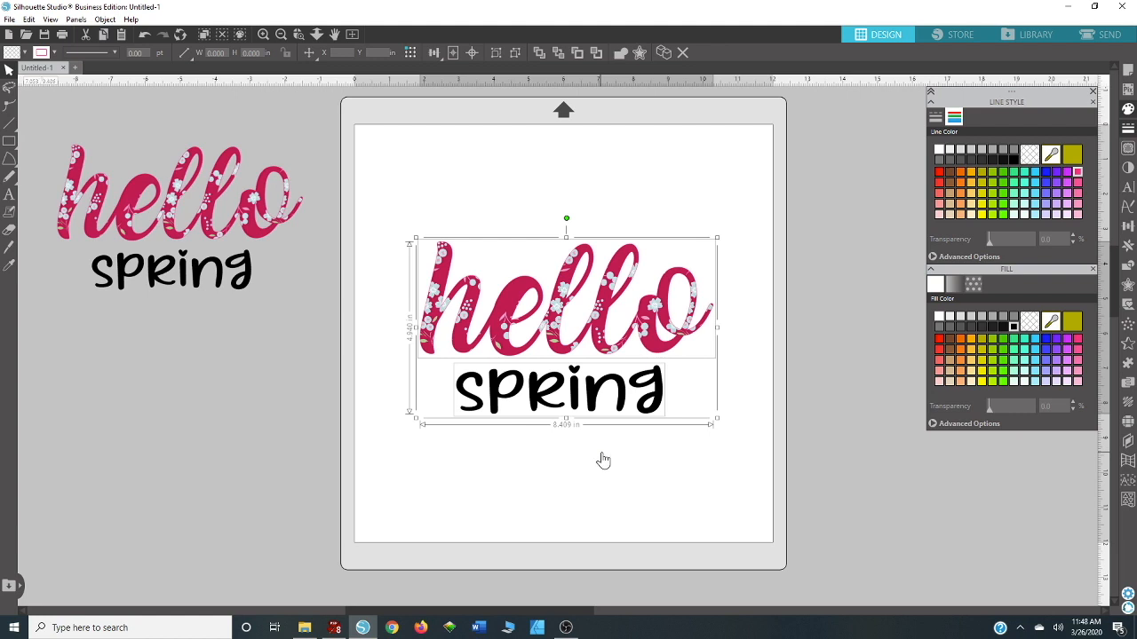
mouse_move(601, 458)
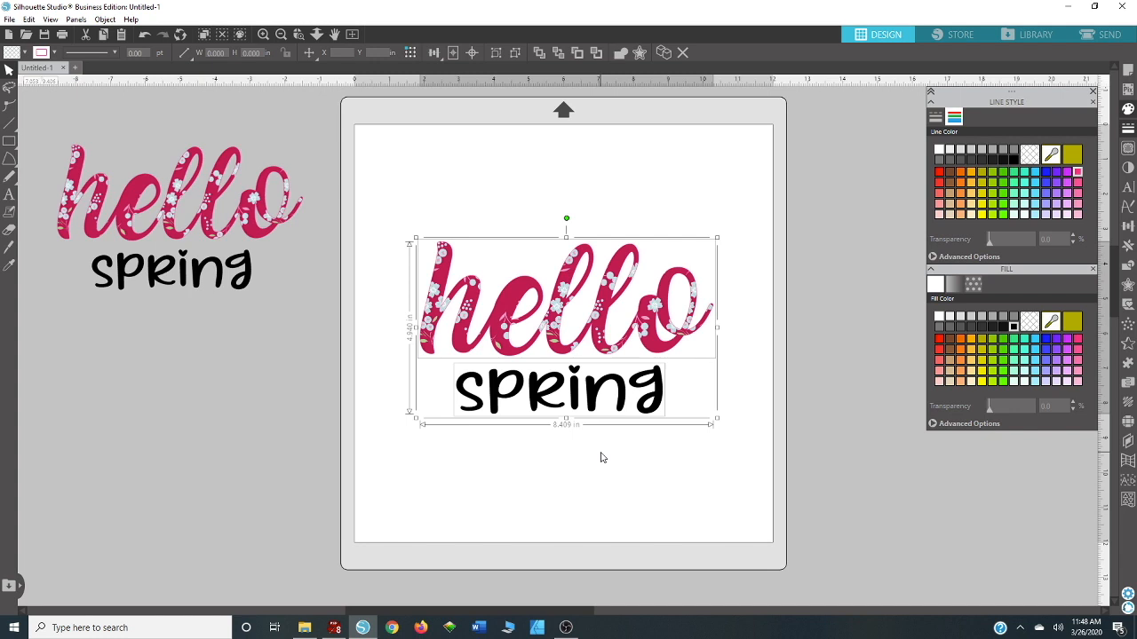
mouse_move(593, 454)
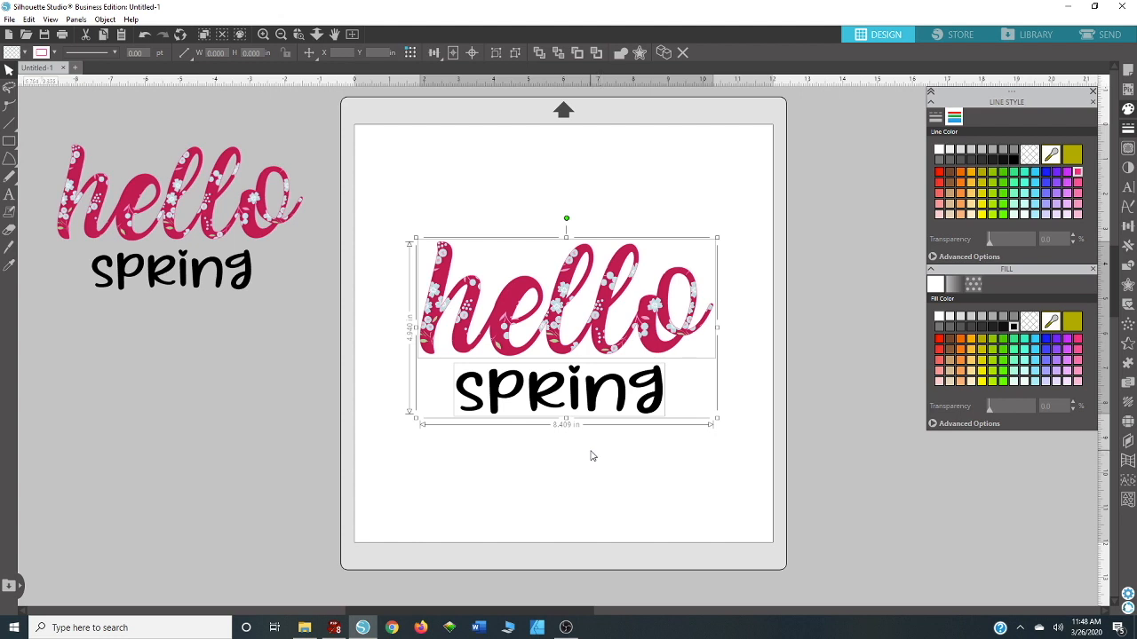